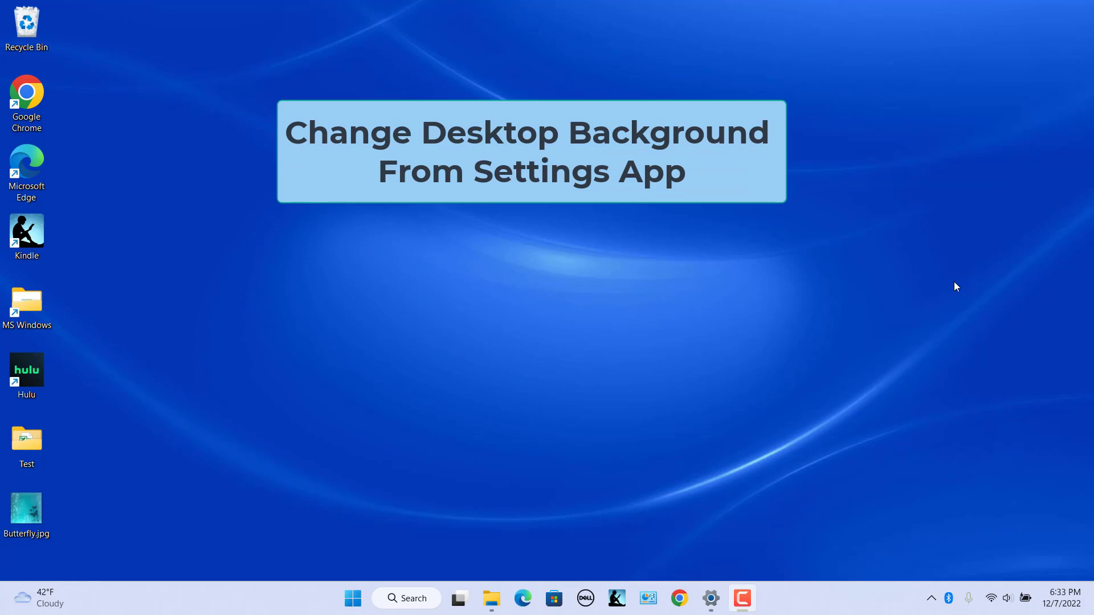
pyautogui.moveTo(954, 284)
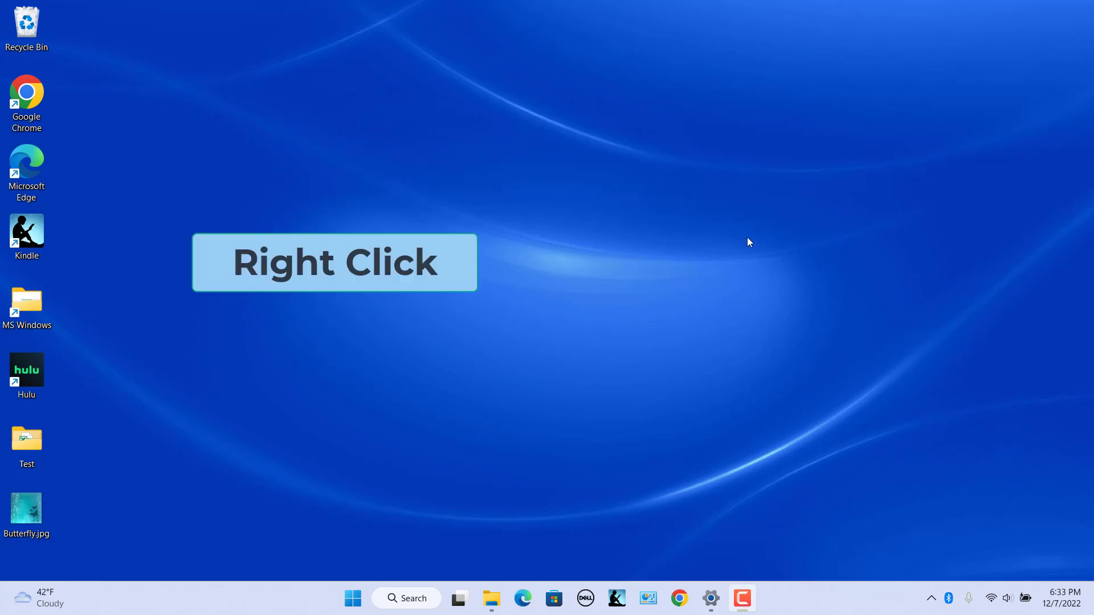
# Open Personalize from the desktop menu, close Settings, then reopen it with Win+I.
pyautogui.rightClick(749, 243)
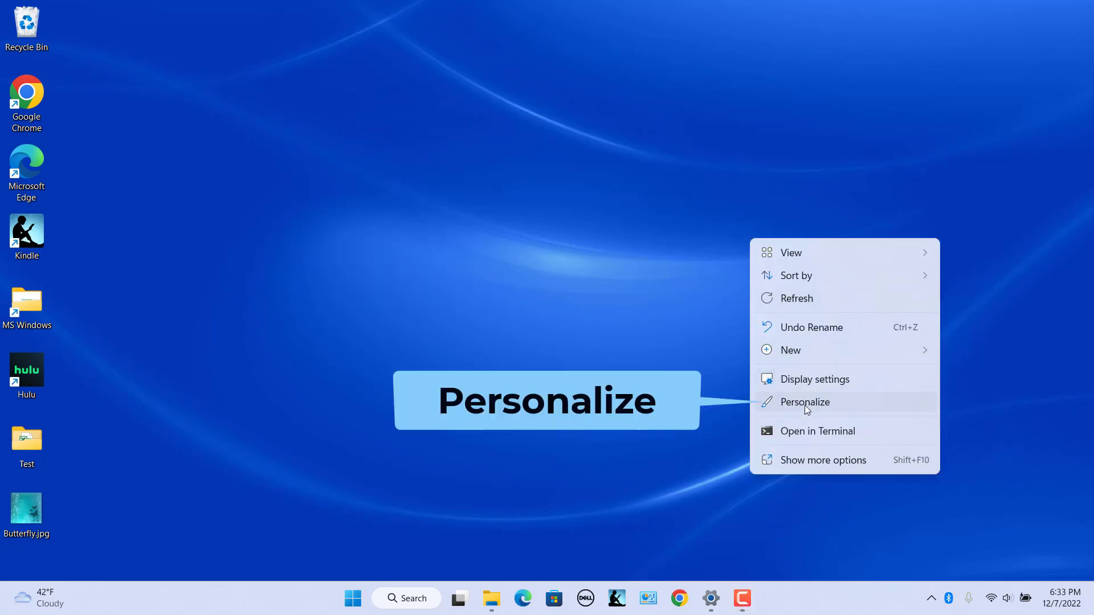
pyautogui.click(805, 402)
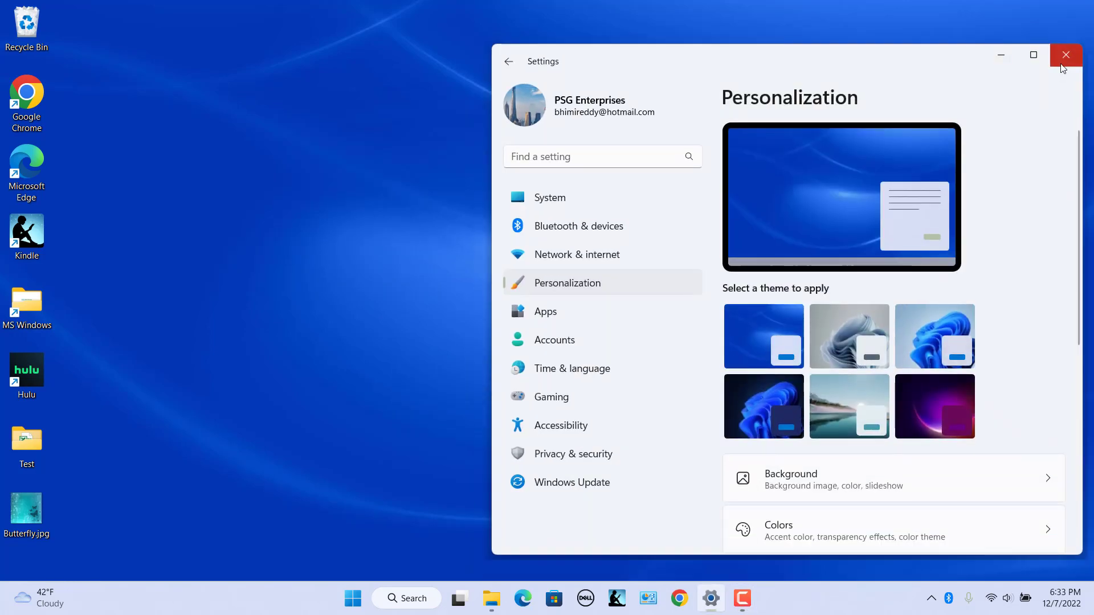
pyautogui.click(1066, 55)
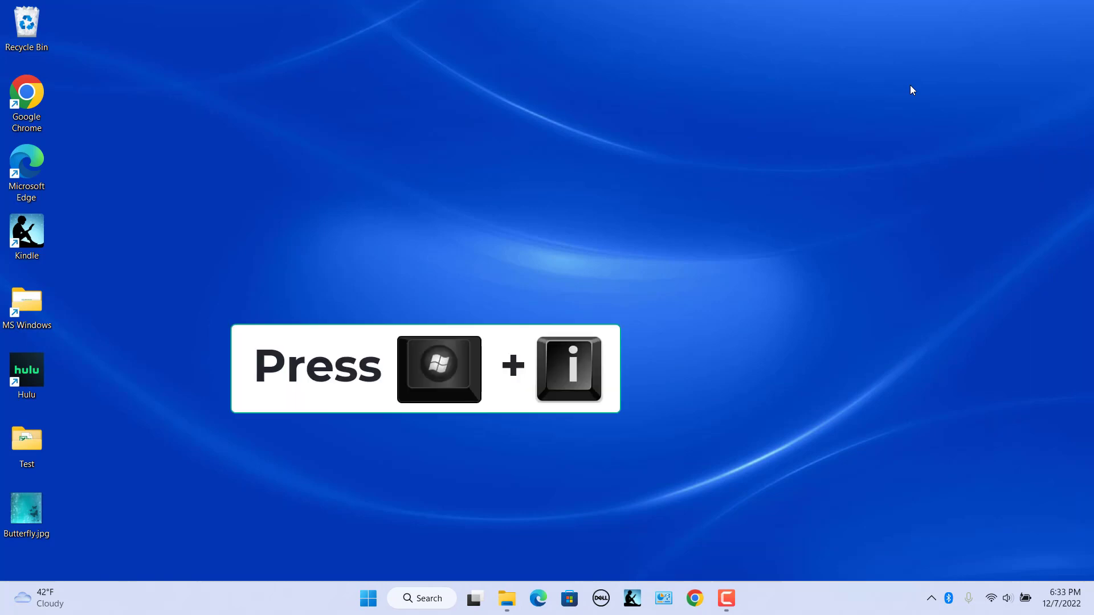
pyautogui.press('Win+i')
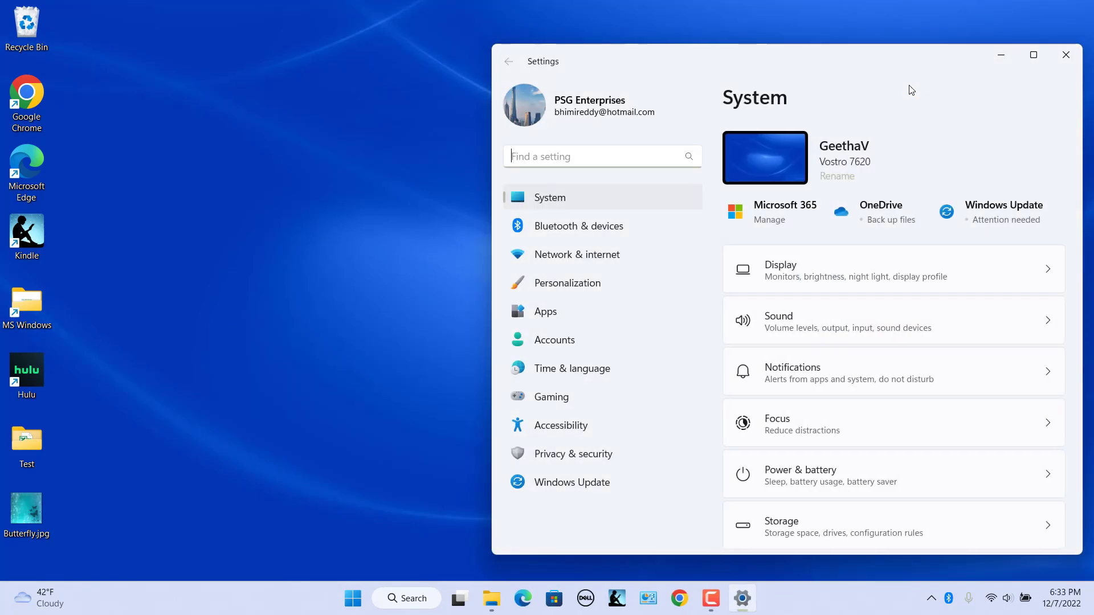
# Go to Personalization > Background and keep Picture as the background type.
pyautogui.click(567, 283)
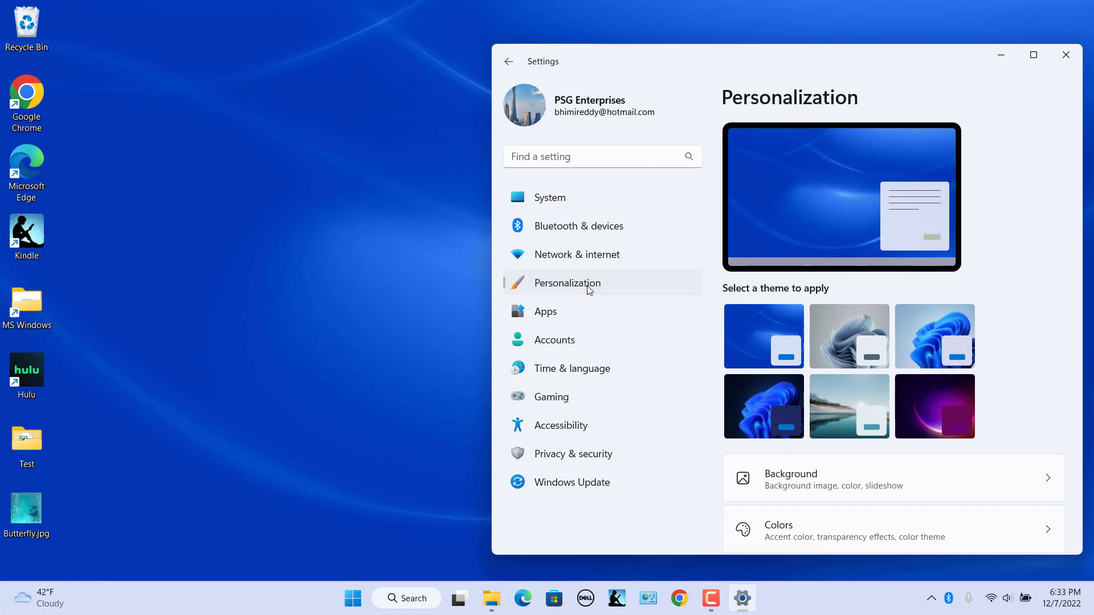
pyautogui.moveTo(982, 491)
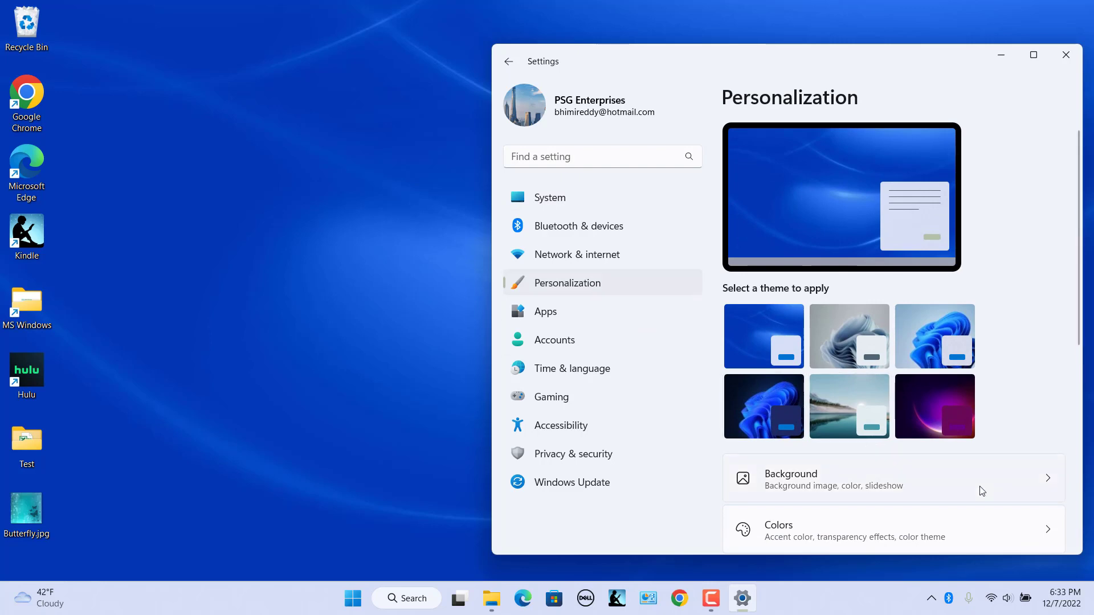
pyautogui.click(813, 478)
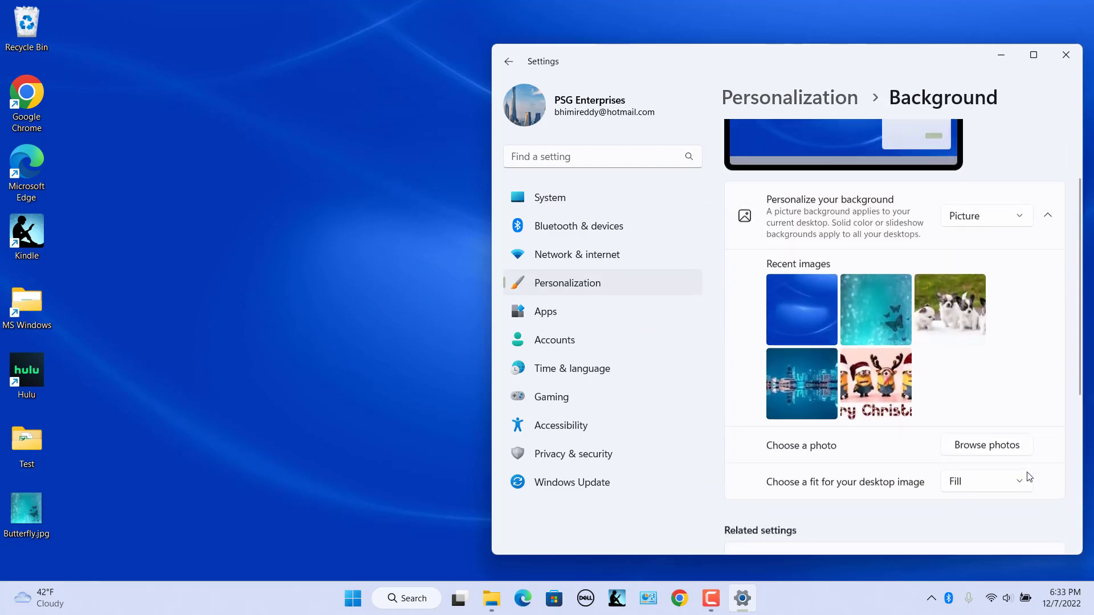
pyautogui.click(987, 215)
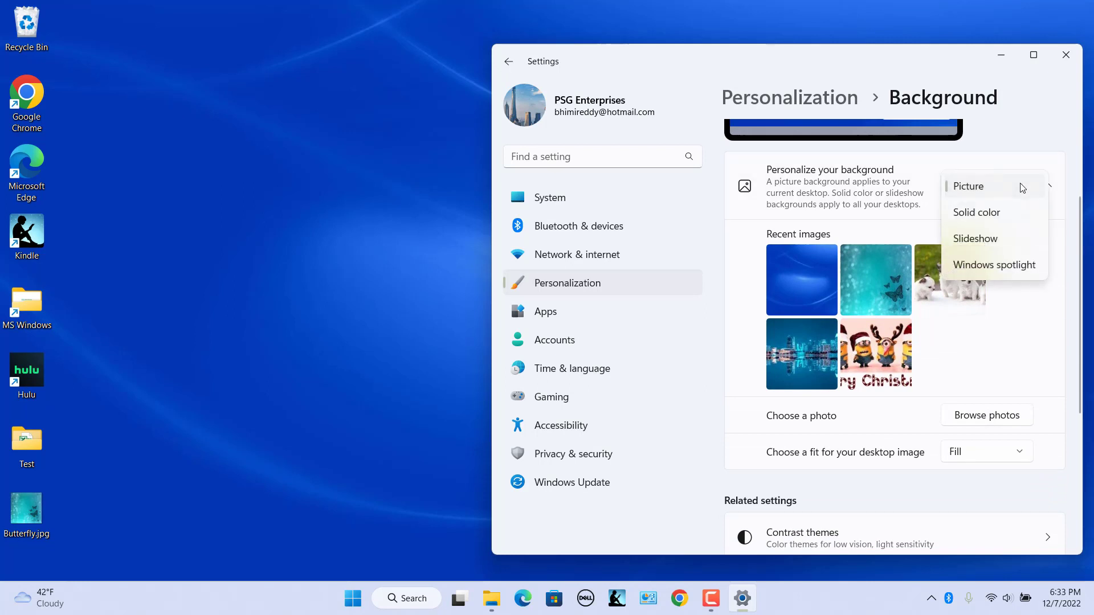
pyautogui.click(968, 186)
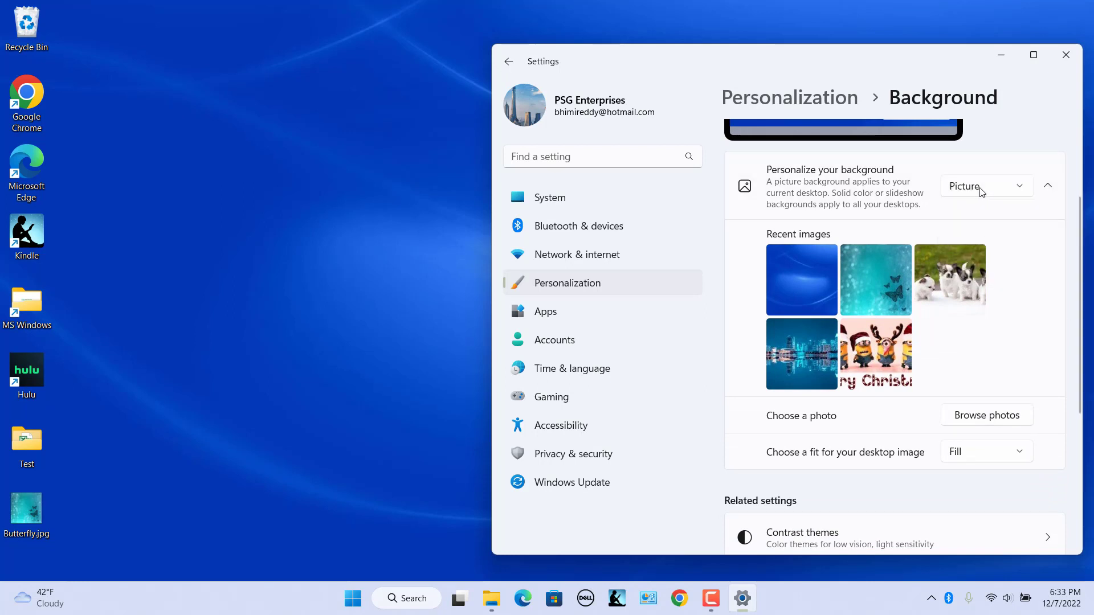
pyautogui.moveTo(1038, 346)
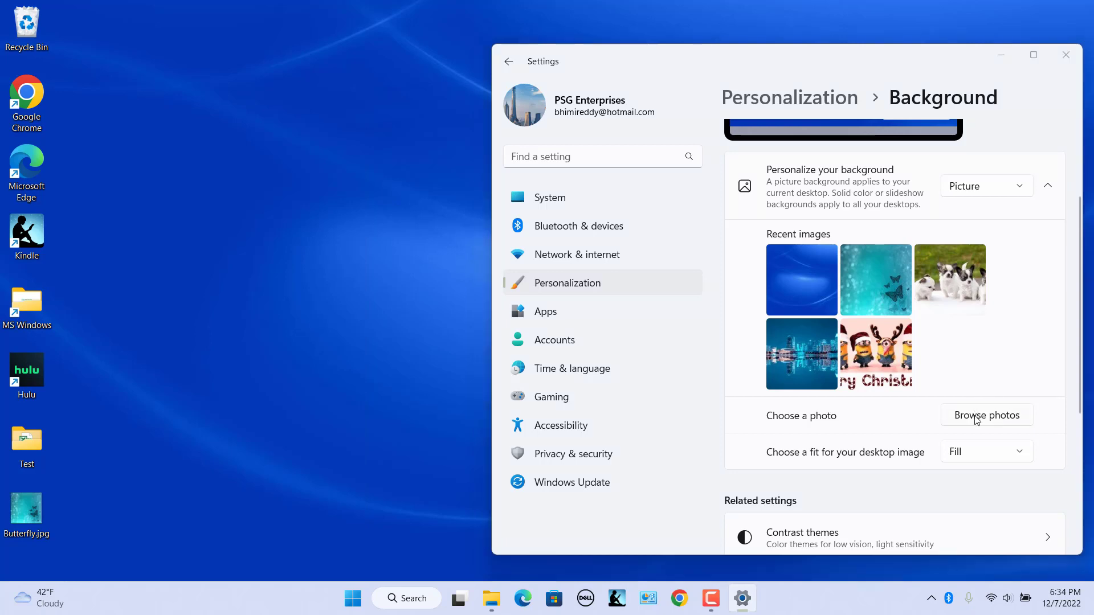
# Browse to Documents > Backgrounds and choose Dogs.jfif as the background picture.
pyautogui.click(986, 415)
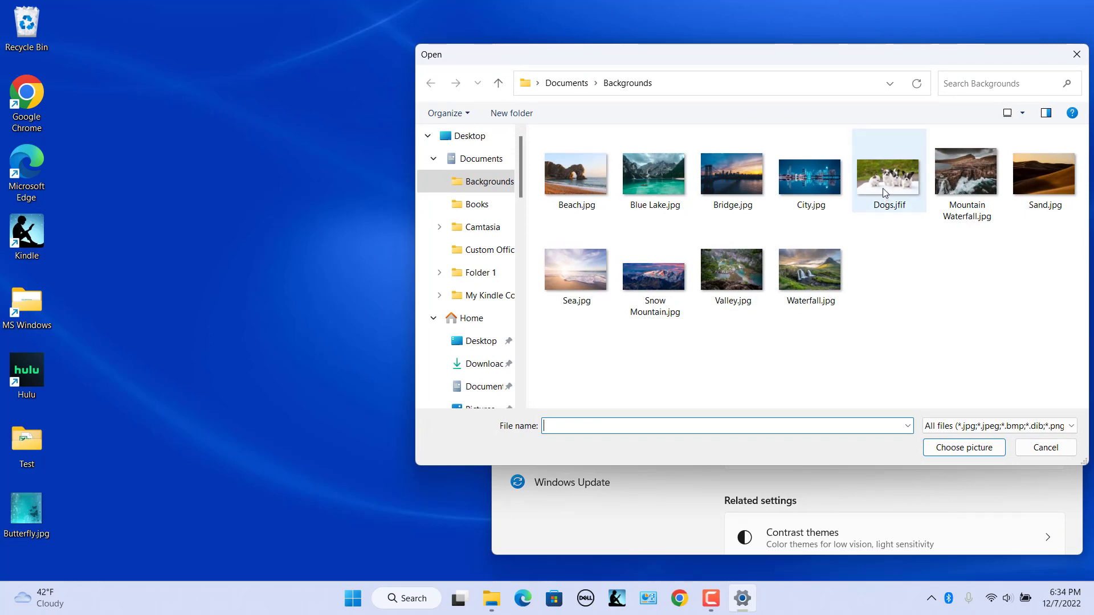
pyautogui.click(888, 175)
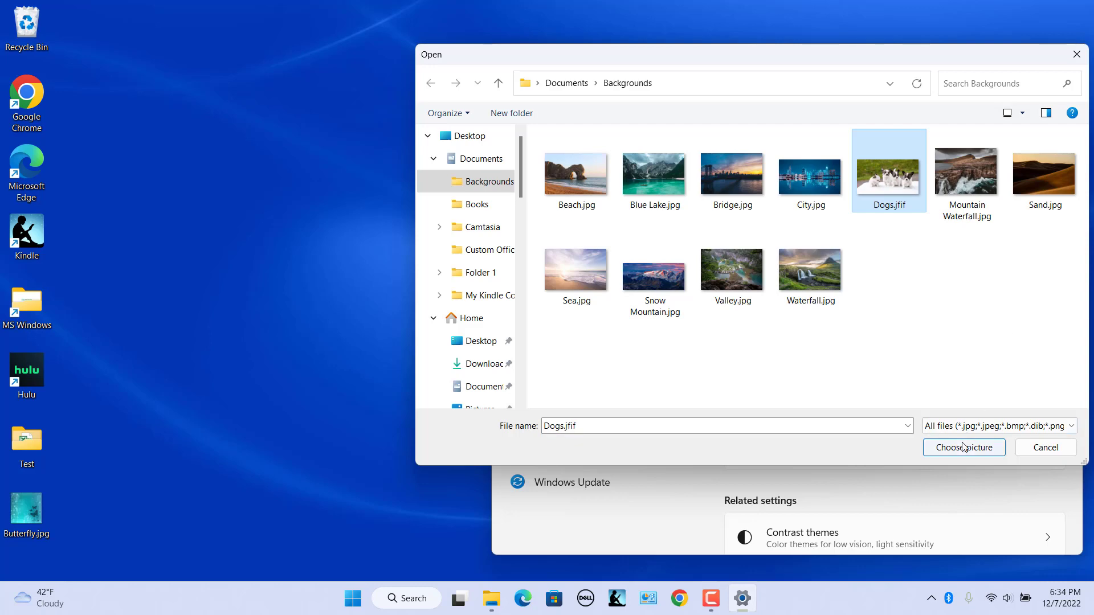
pyautogui.click(964, 448)
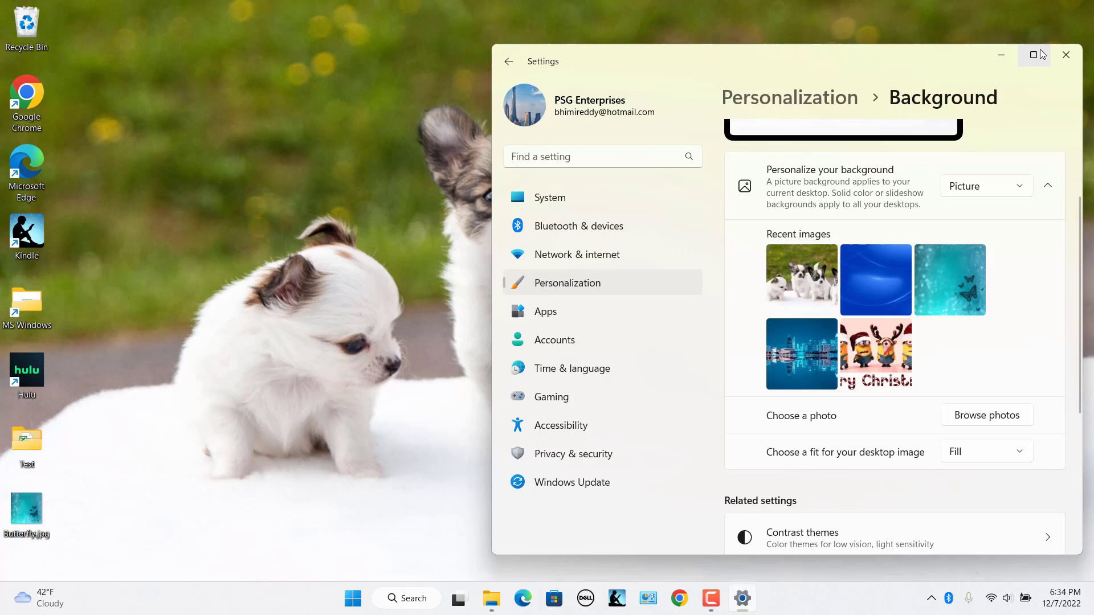
pyautogui.moveTo(1009, 491)
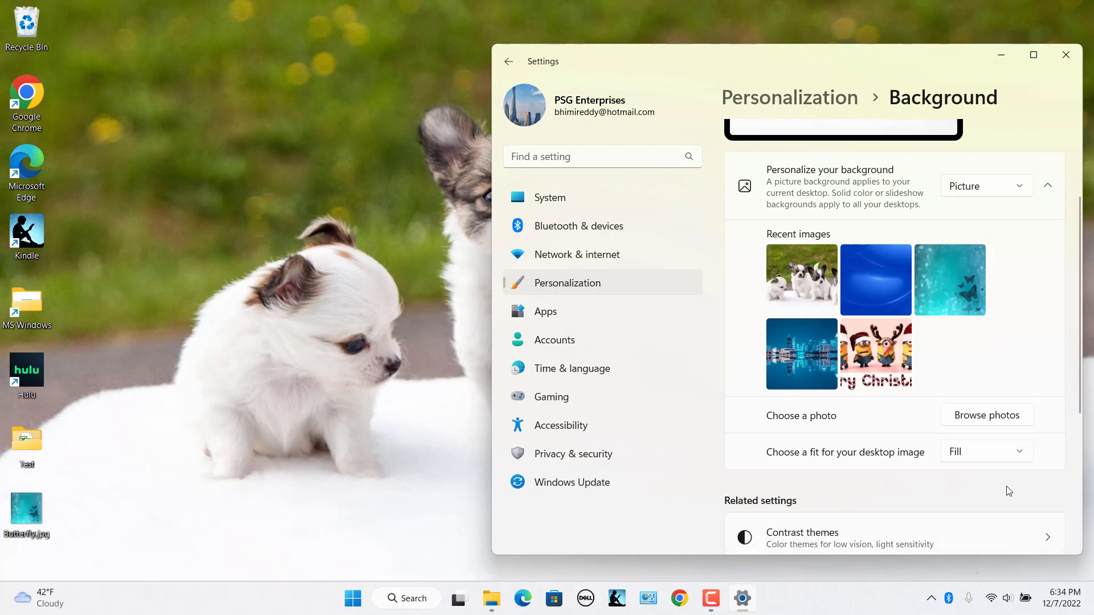
pyautogui.moveTo(980, 506)
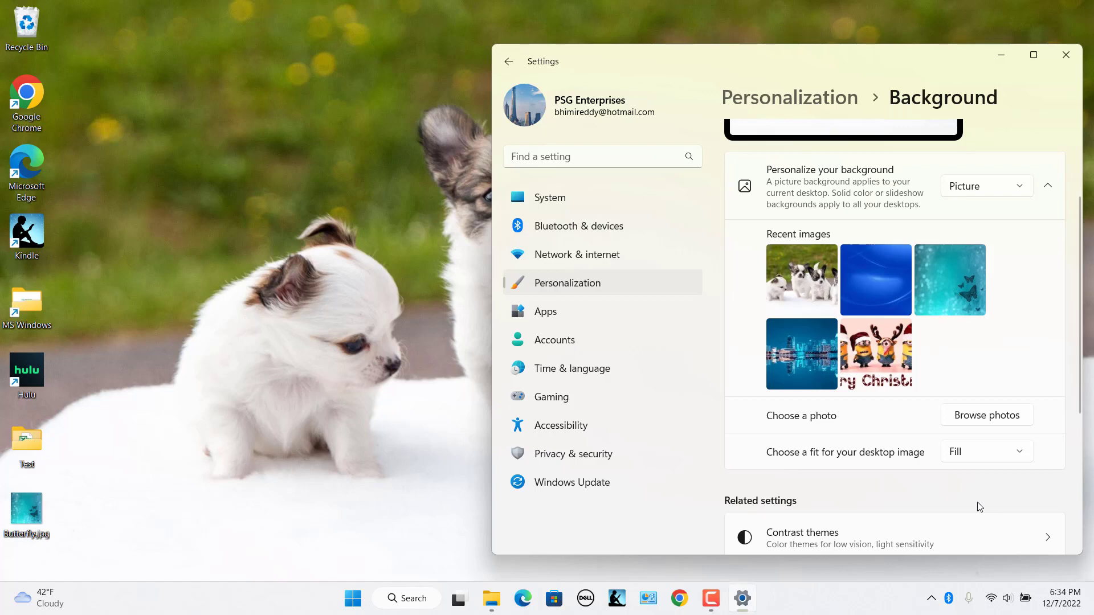
# Set the puppy picture's fit to Center.
pyautogui.click(986, 451)
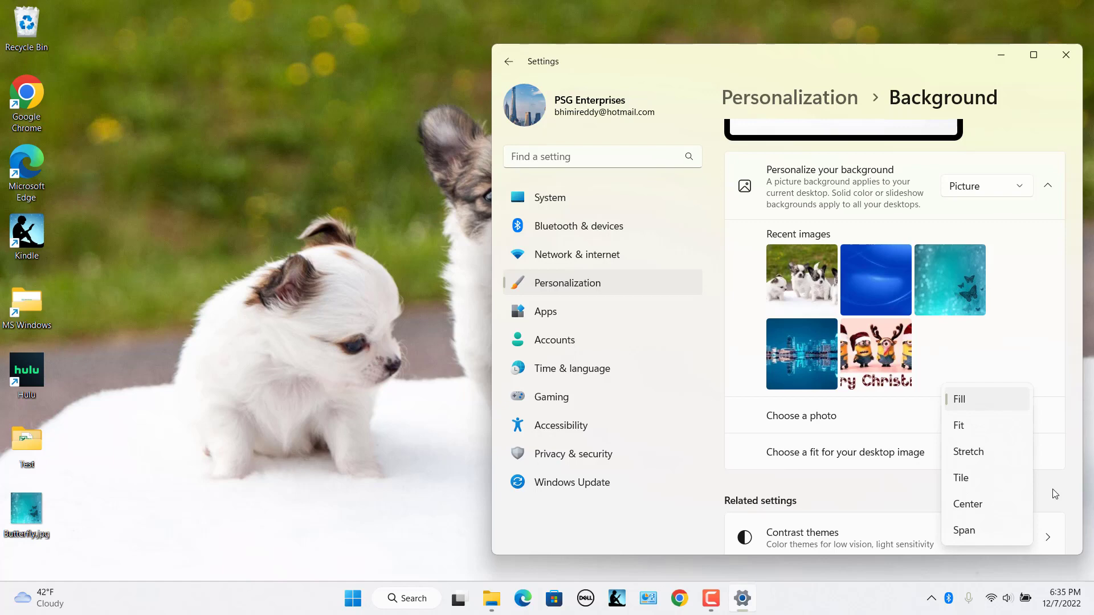
pyautogui.click(967, 504)
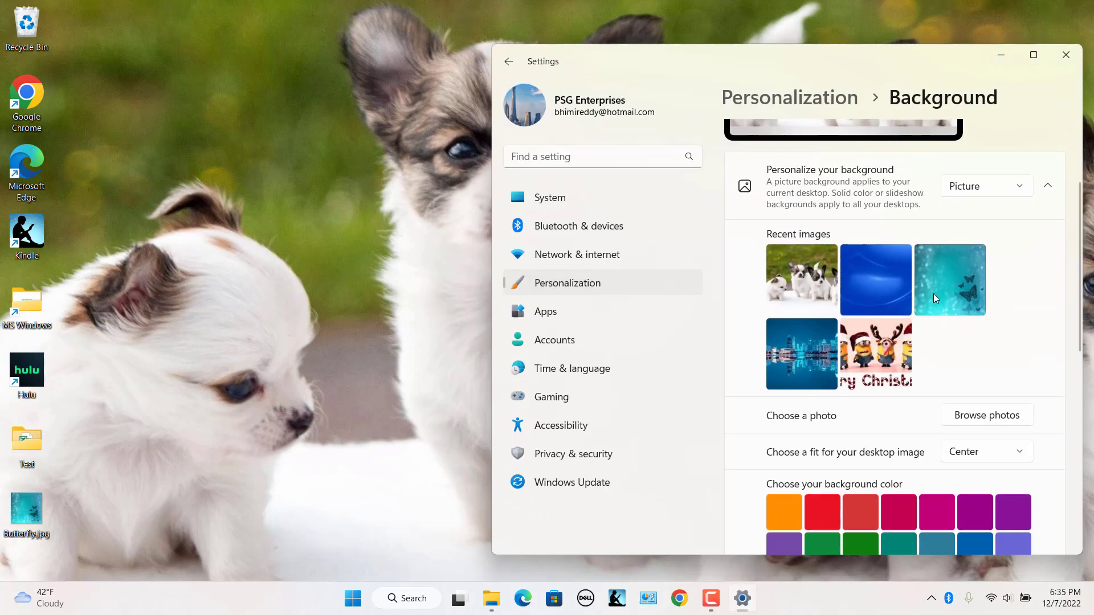
# Pick the Christmas Minions thumbnail from Recent images as the background.
pyautogui.click(950, 280)
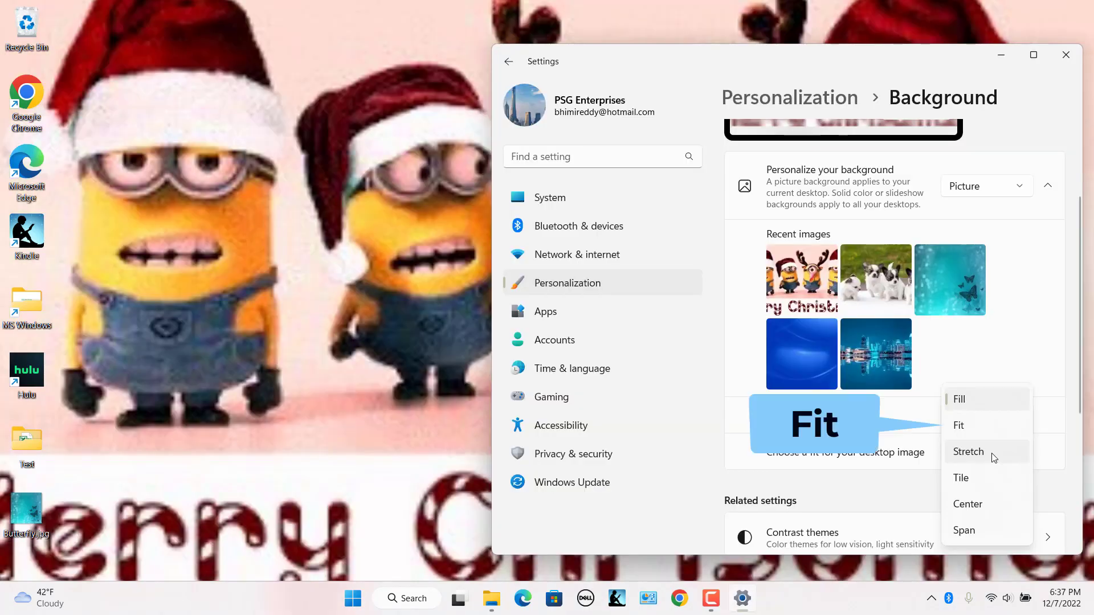
pyautogui.moveTo(970, 435)
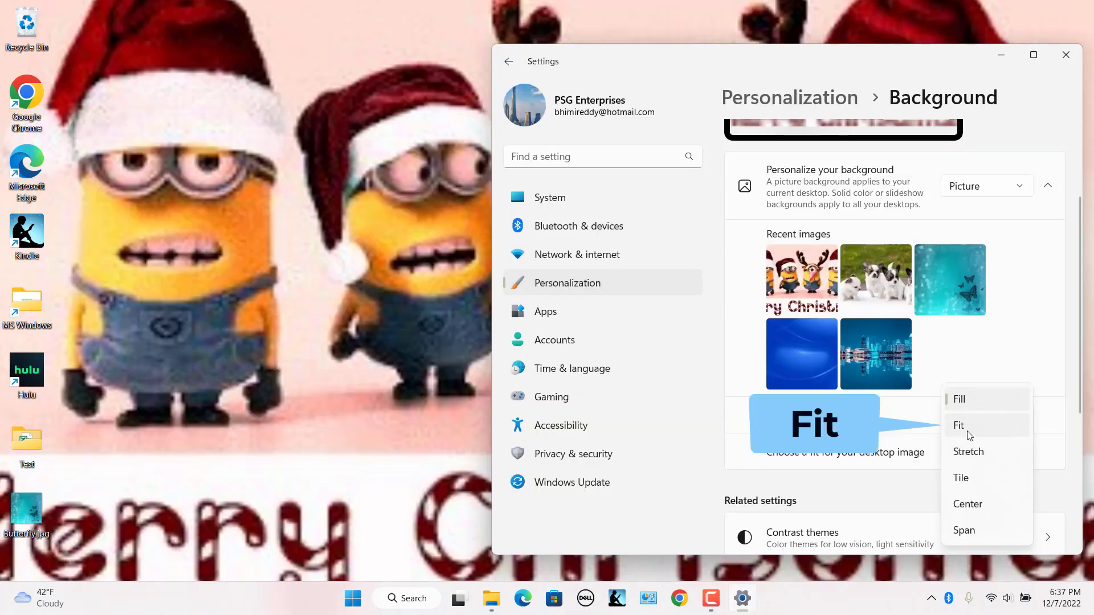
# Set the picture fit to Fit and bring Settings back from the taskbar.
pyautogui.click(958, 425)
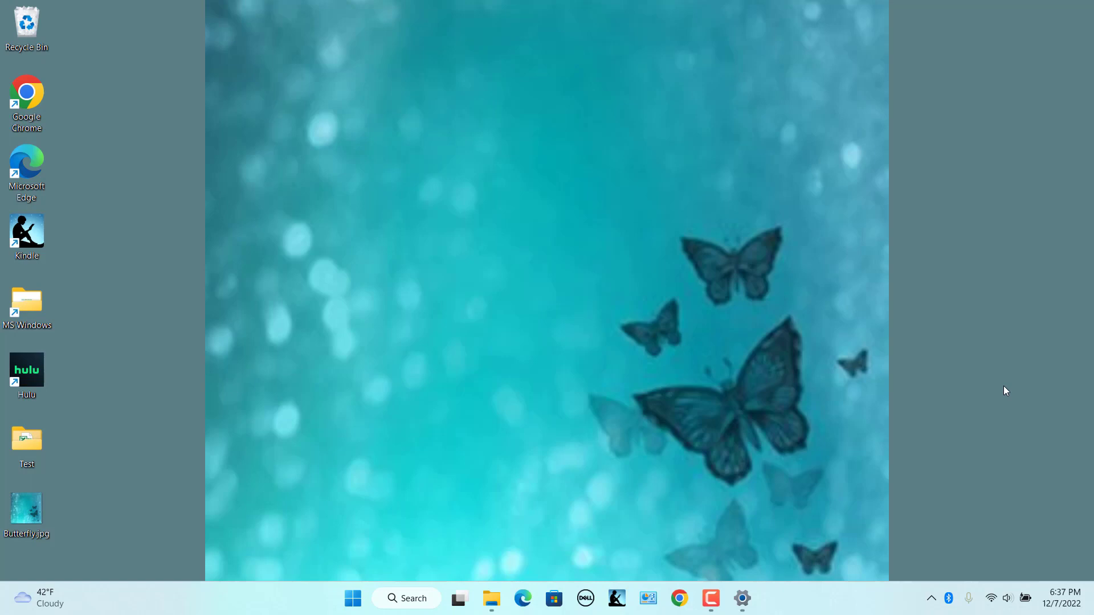
pyautogui.click(742, 598)
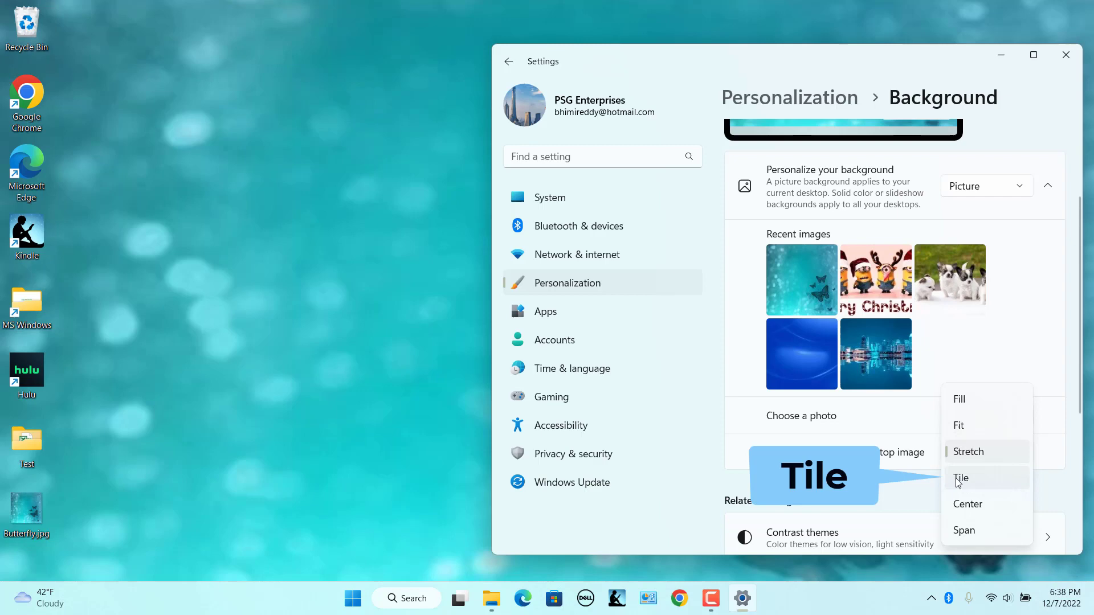
# Tile the butterfly picture and minimize Settings to view the tiled desktop.
pyautogui.click(961, 477)
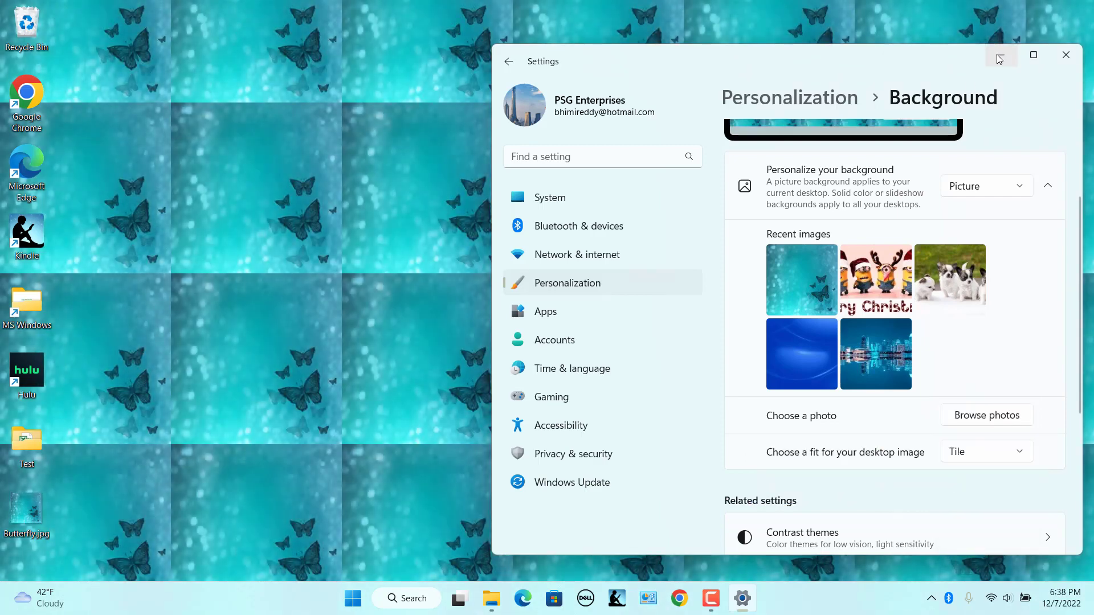
pyautogui.click(1066, 54)
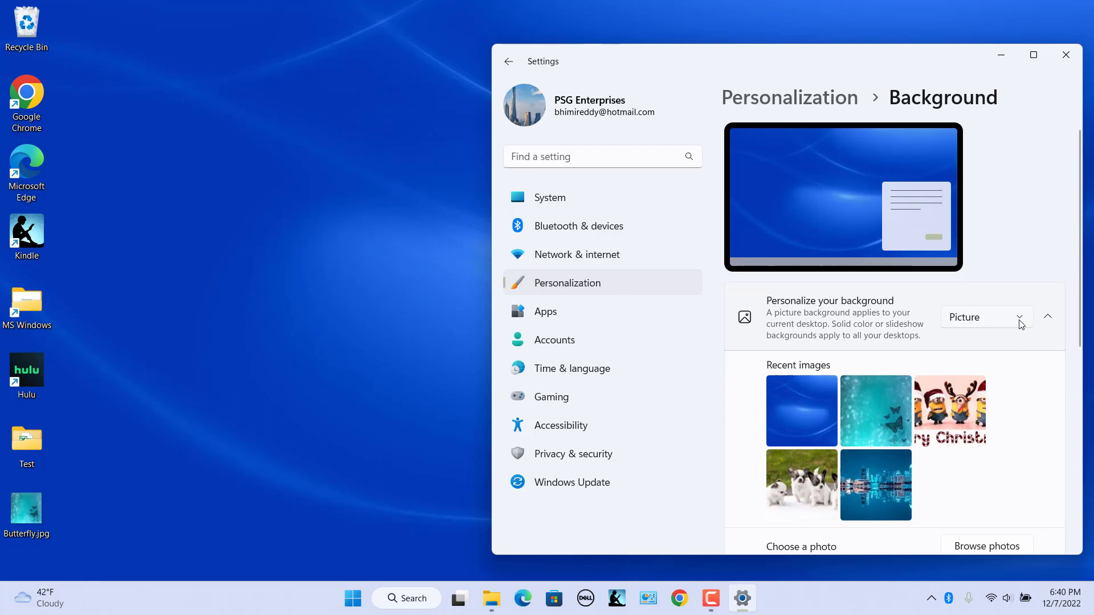
# Switch the background to Solid color, pick the lavender swatch, and open custom colours.
pyautogui.click(987, 316)
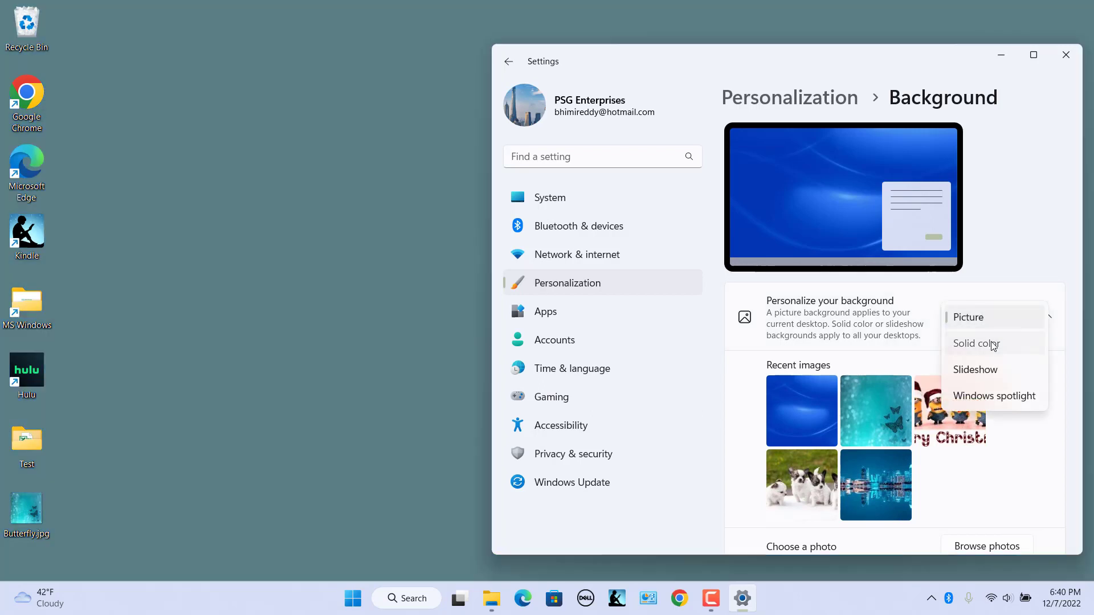
pyautogui.click(976, 343)
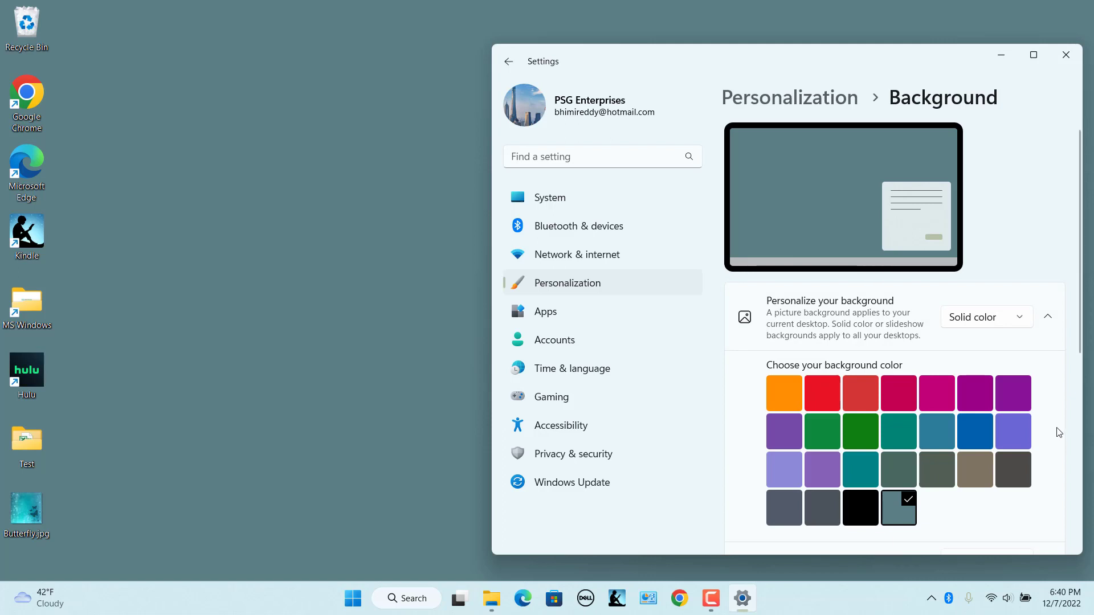
pyautogui.moveTo(1052, 515)
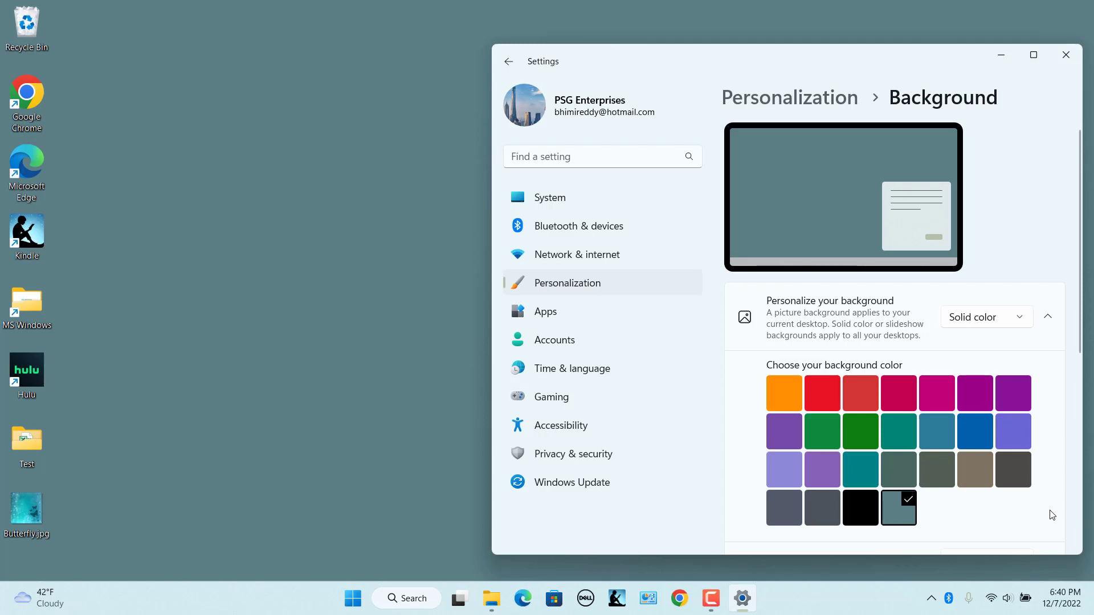
pyautogui.click(784, 470)
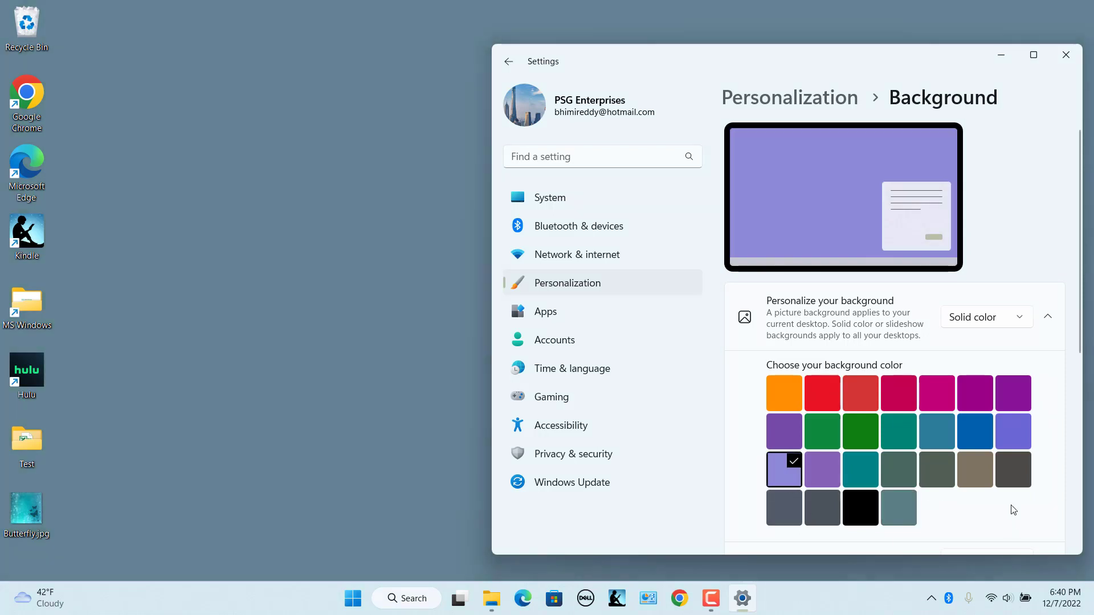
pyautogui.scroll(-3)
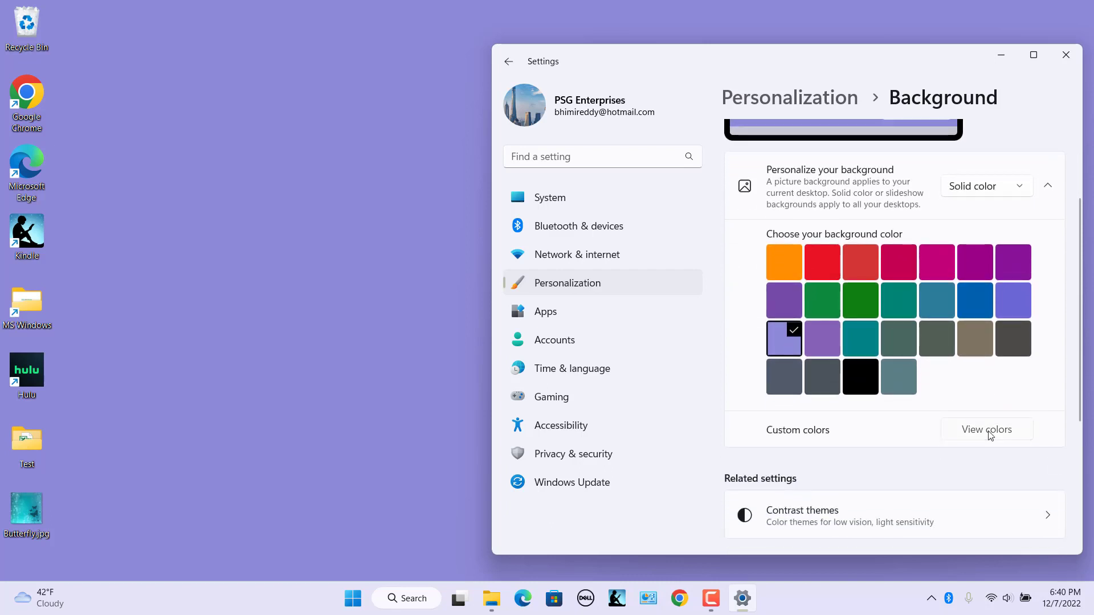
pyautogui.click(987, 429)
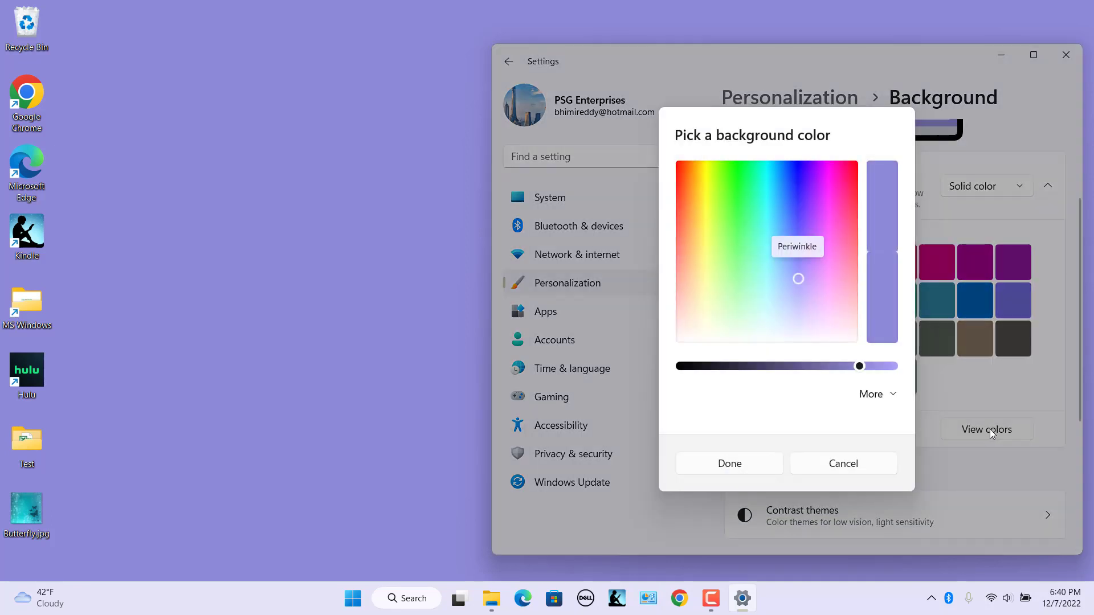
# Mix a brightened teal (#88FCEC) in the colour picker, check its RGB values, and confirm.
pyautogui.click(779, 276)
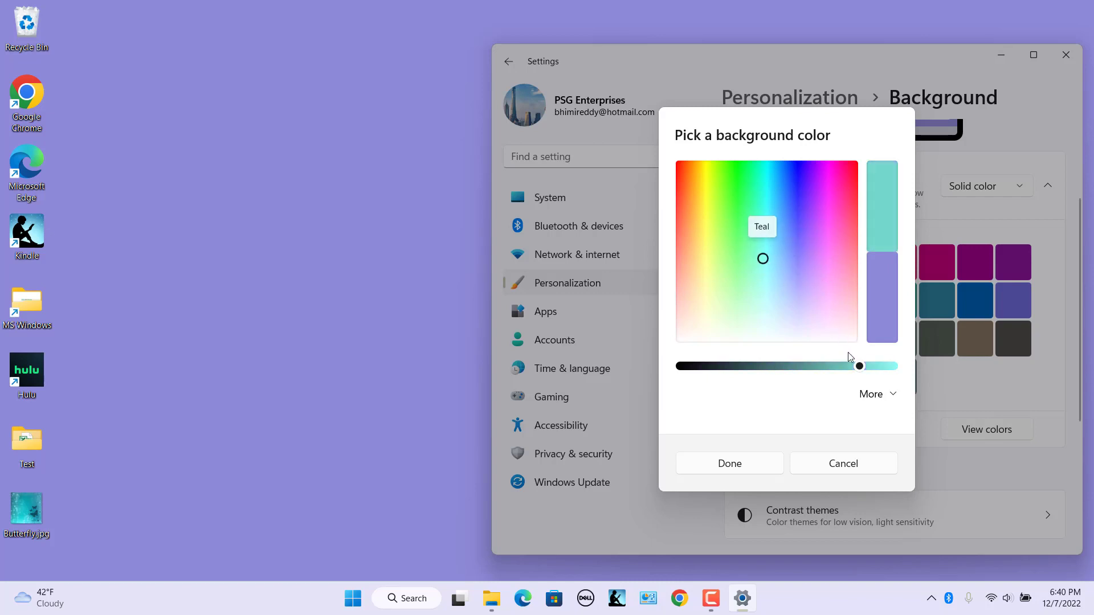
pyautogui.moveTo(859, 366); pyautogui.dragTo(890, 366)
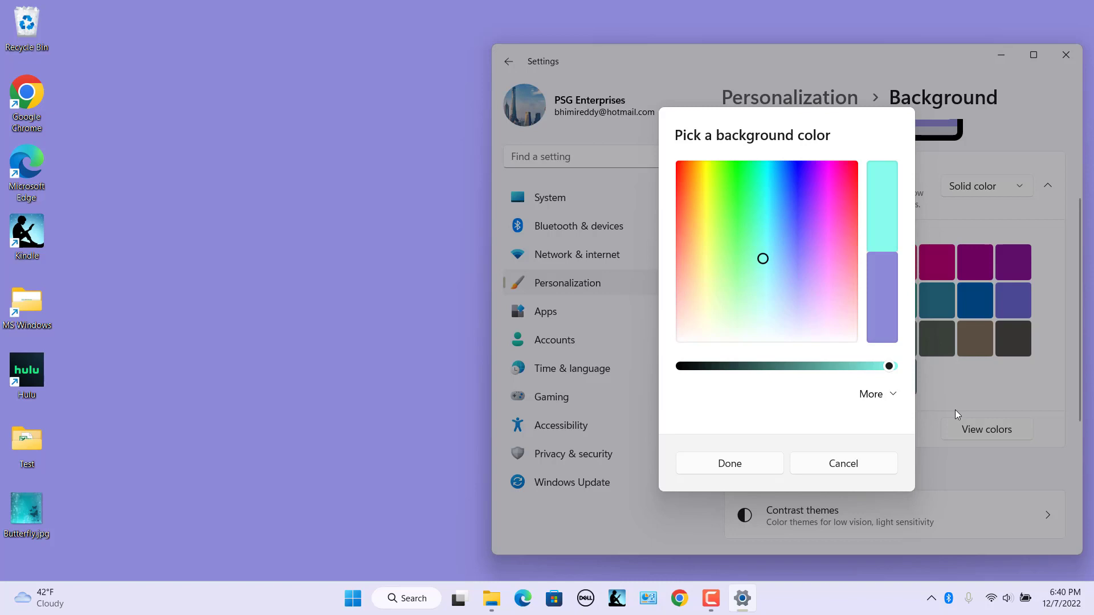
pyautogui.click(871, 394)
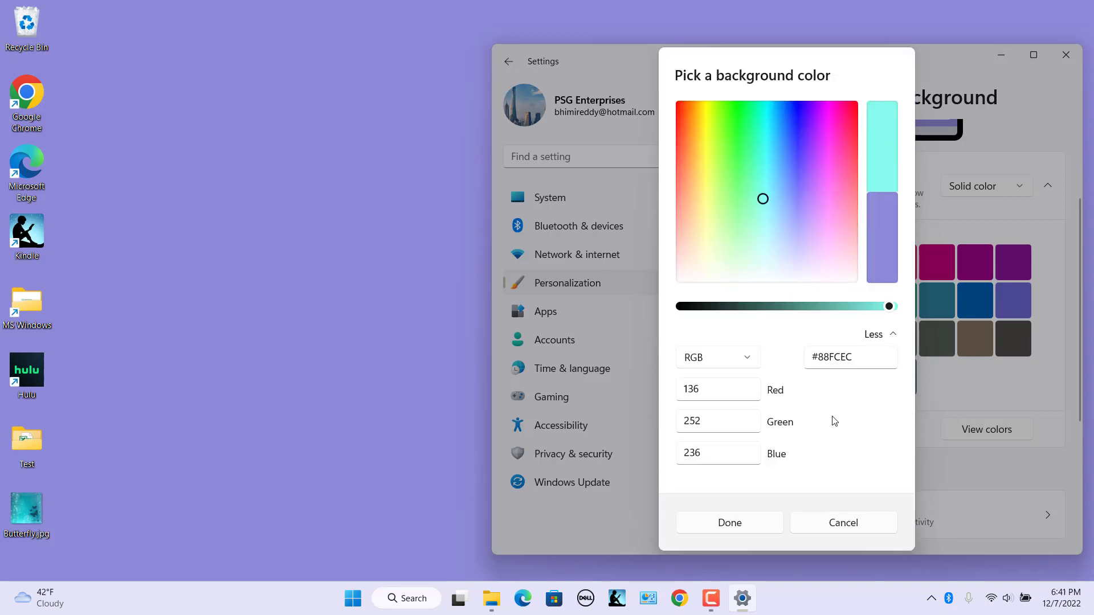
pyautogui.click(730, 522)
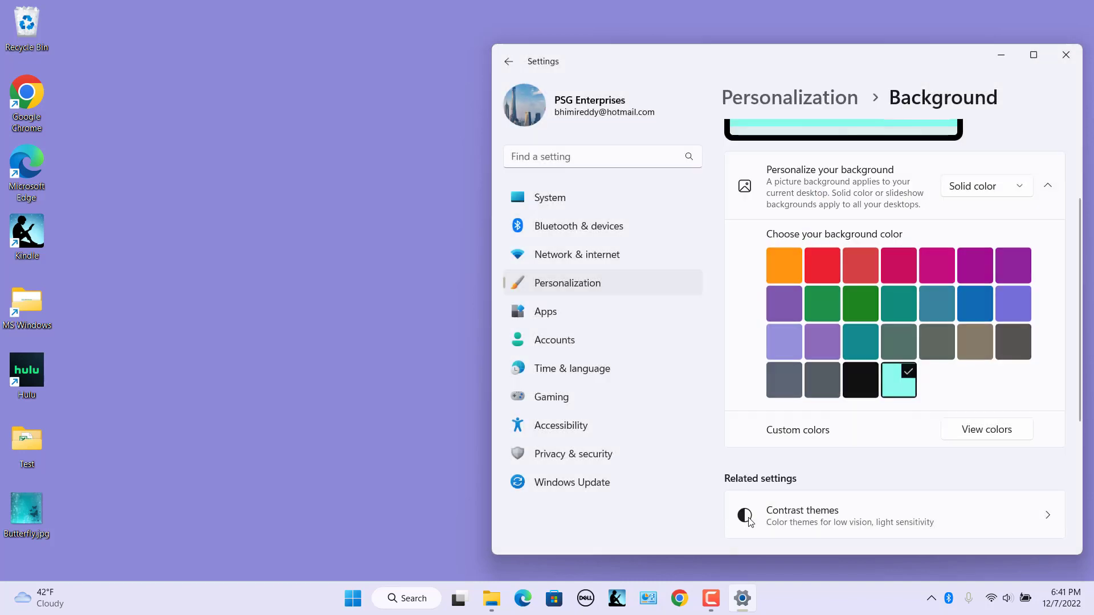
pyautogui.click(898, 380)
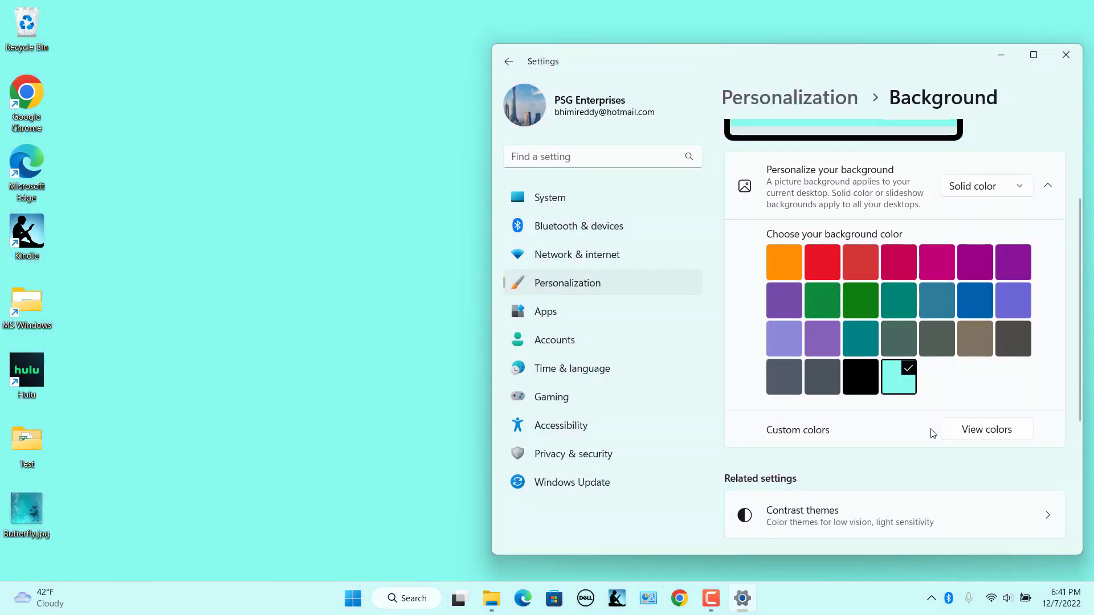
pyautogui.moveTo(920, 440)
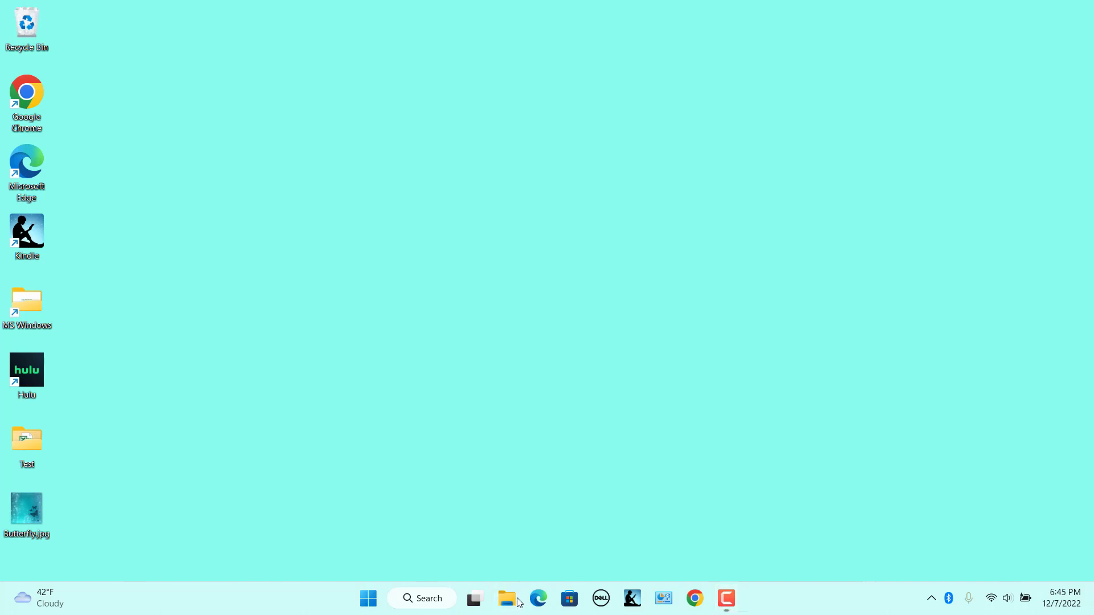
# Open Backgrounds in File Explorer and set Blue Lake.jpg as background from the toolbar.
pyautogui.click(507, 598)
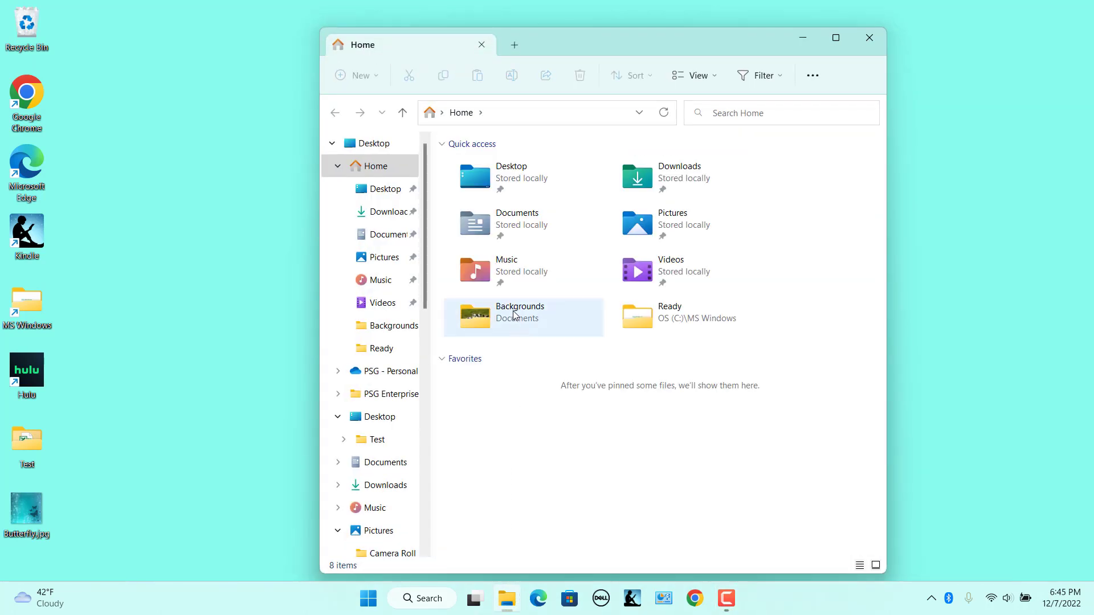
pyautogui.click(515, 313)
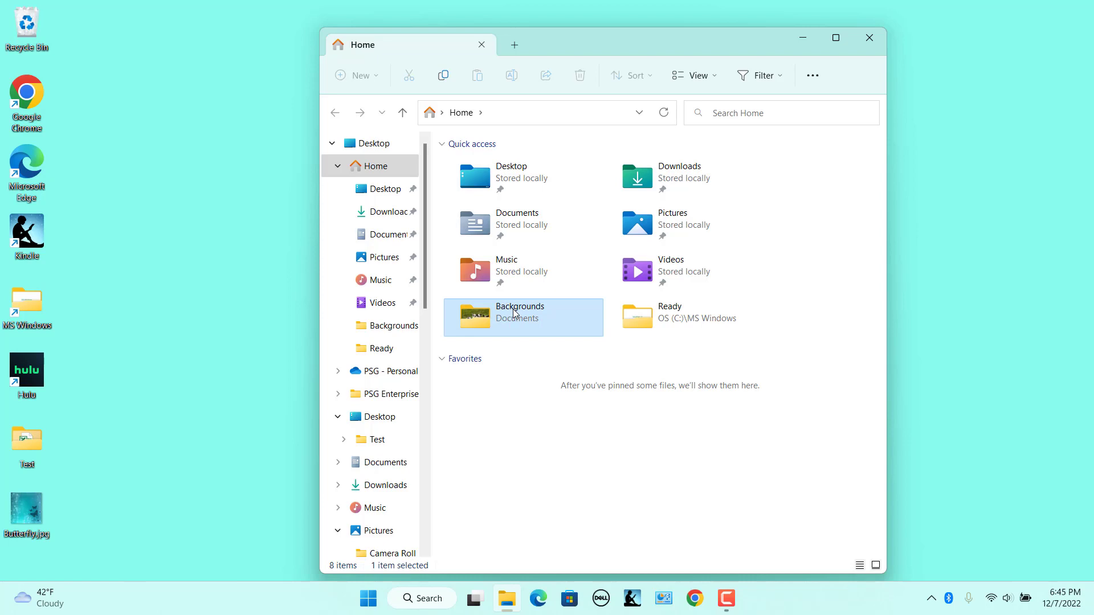
pyautogui.doubleClick(515, 313)
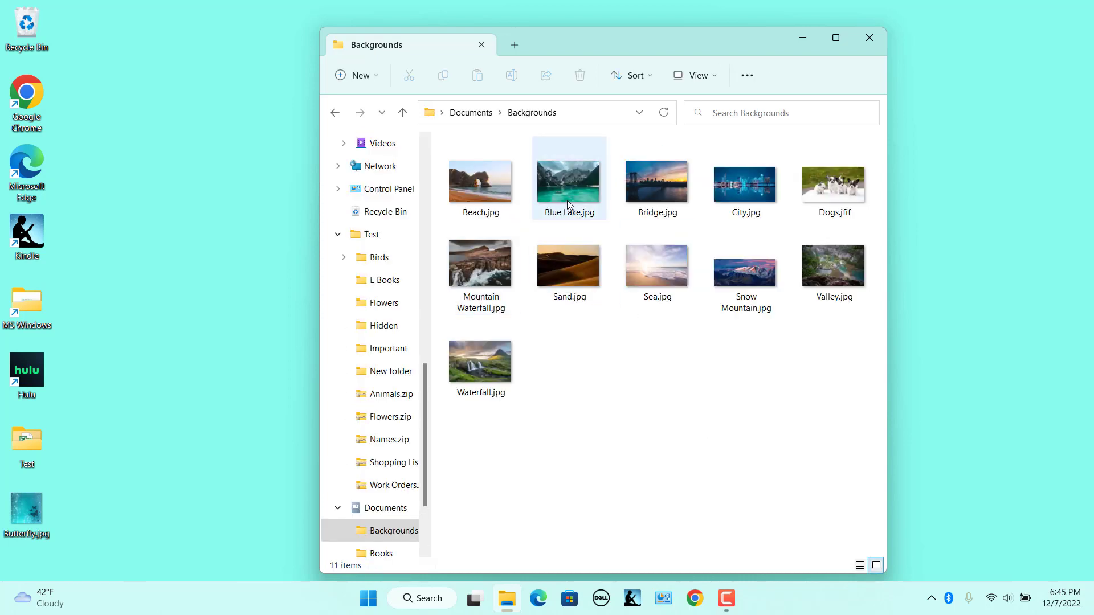
pyautogui.click(569, 182)
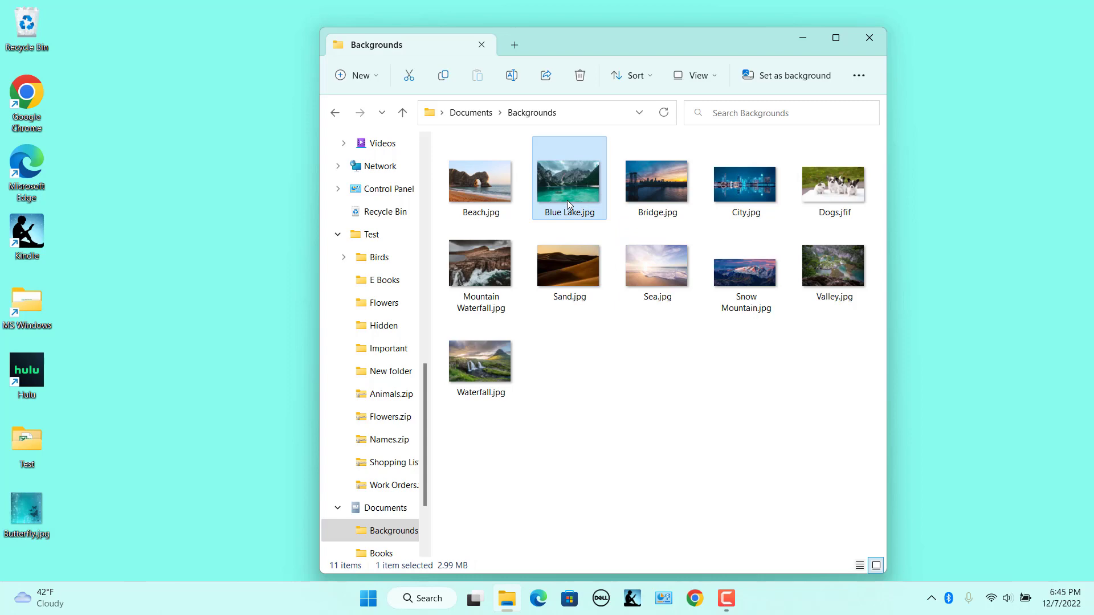
pyautogui.moveTo(784, 78)
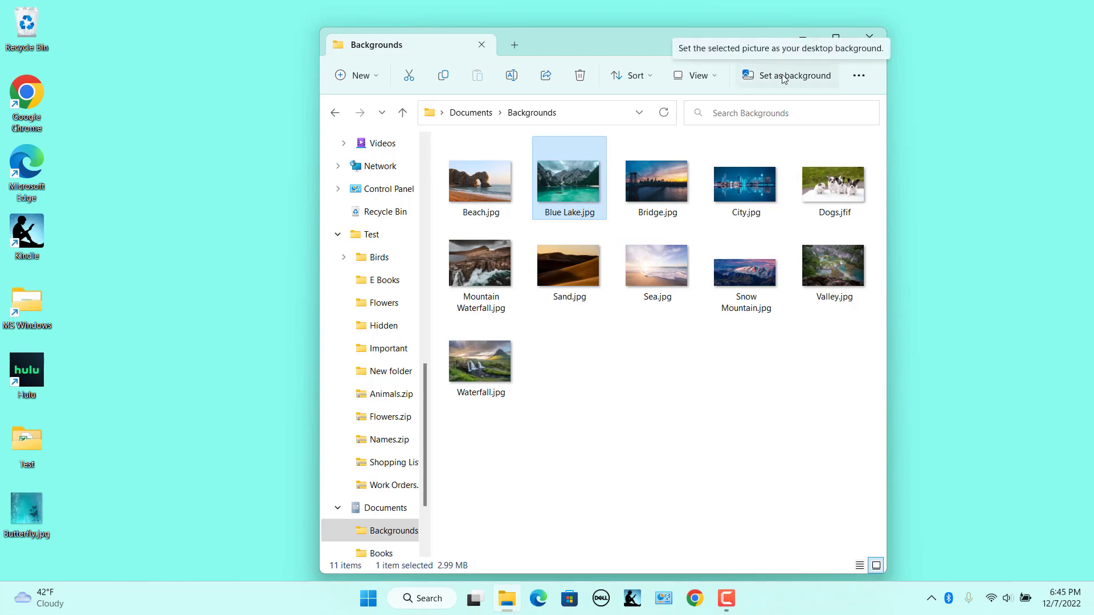
pyautogui.click(788, 75)
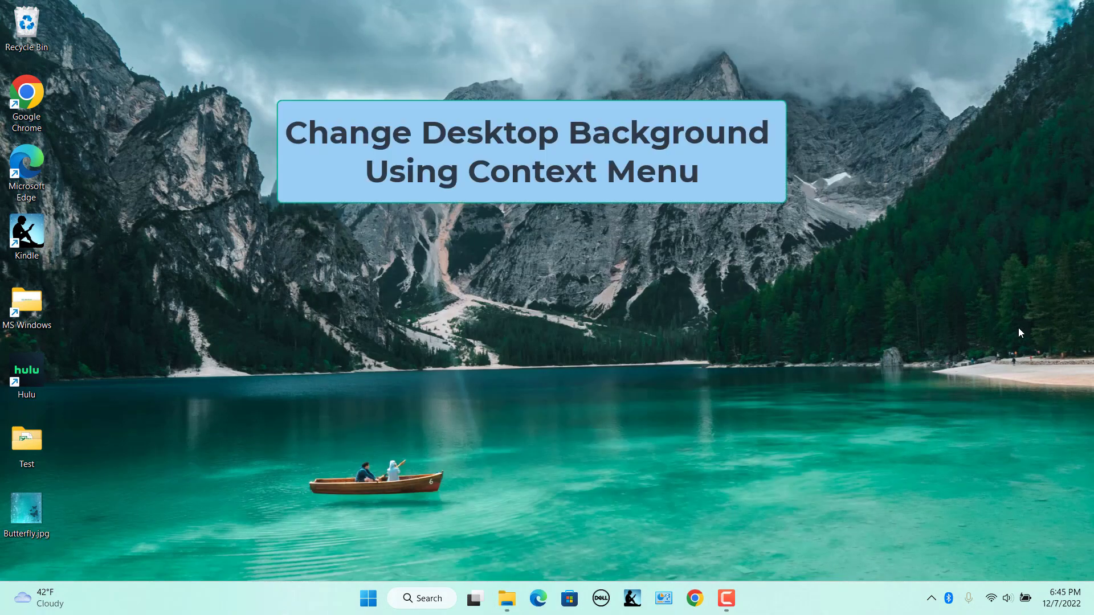
pyautogui.moveTo(786, 571)
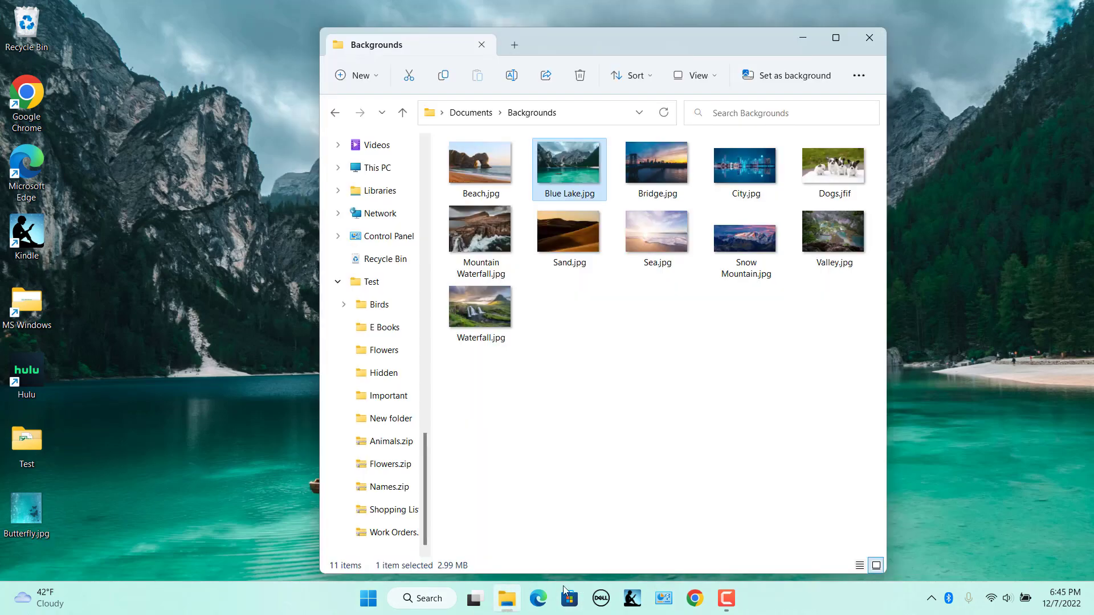
# Apply the Sea.jpg beach photo as wallpaper using its right-click 'Set as desktop background'.
pyautogui.rightClick(650, 230)
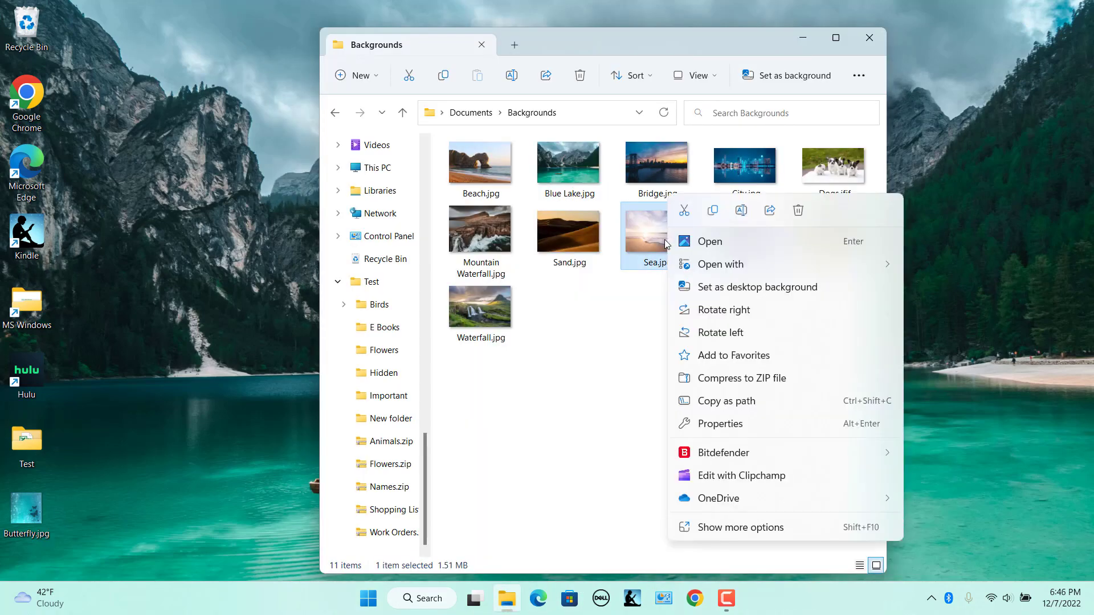
pyautogui.click(720, 294)
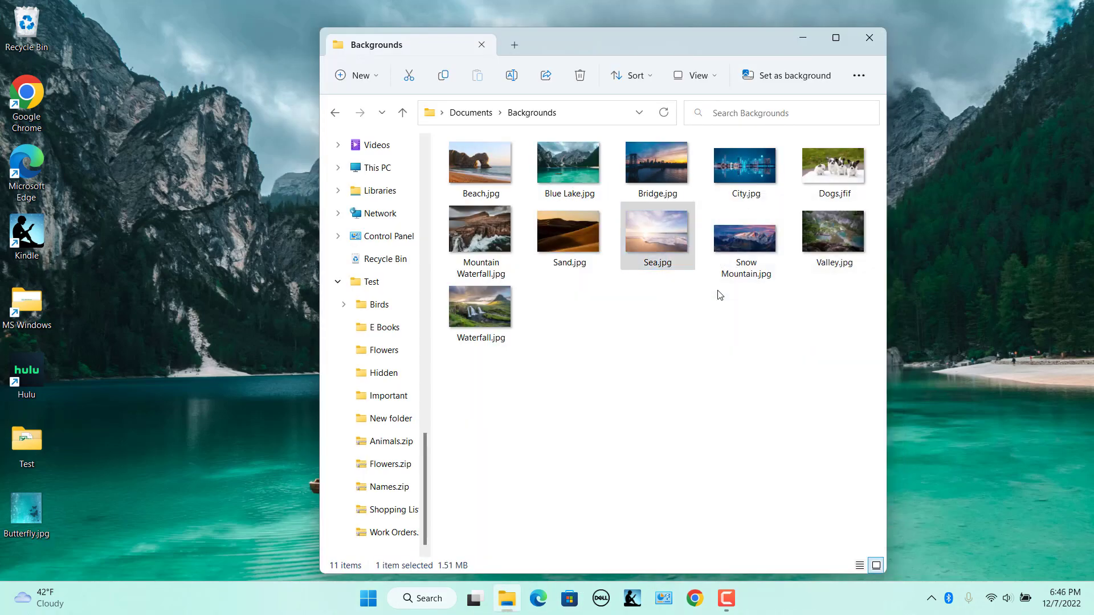
pyautogui.click(794, 75)
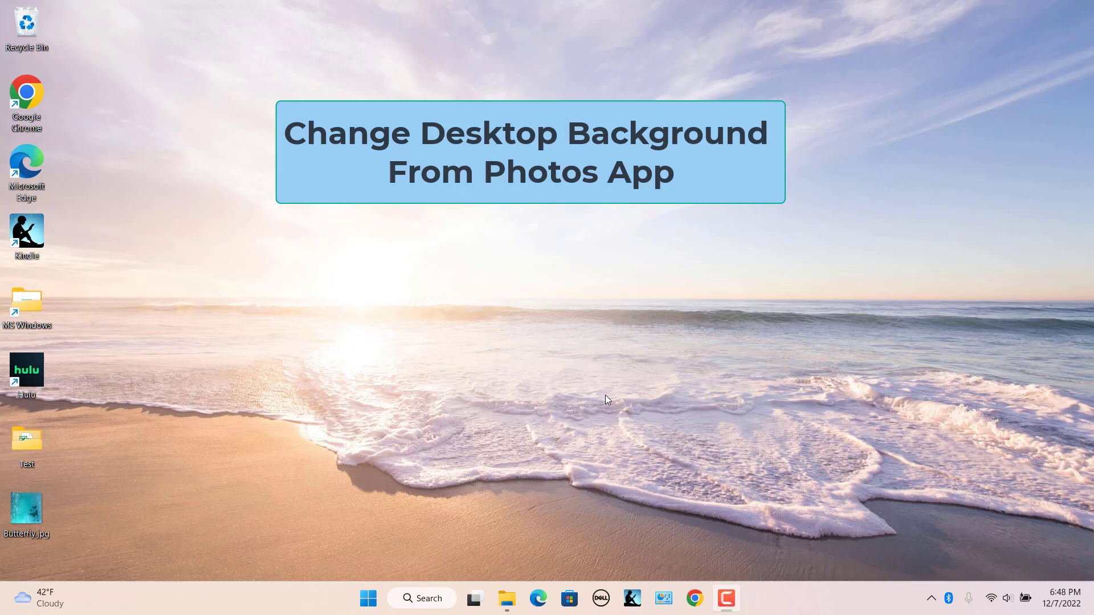
# Launch Photos from the Start menu's Pinned apps.
pyautogui.click(368, 598)
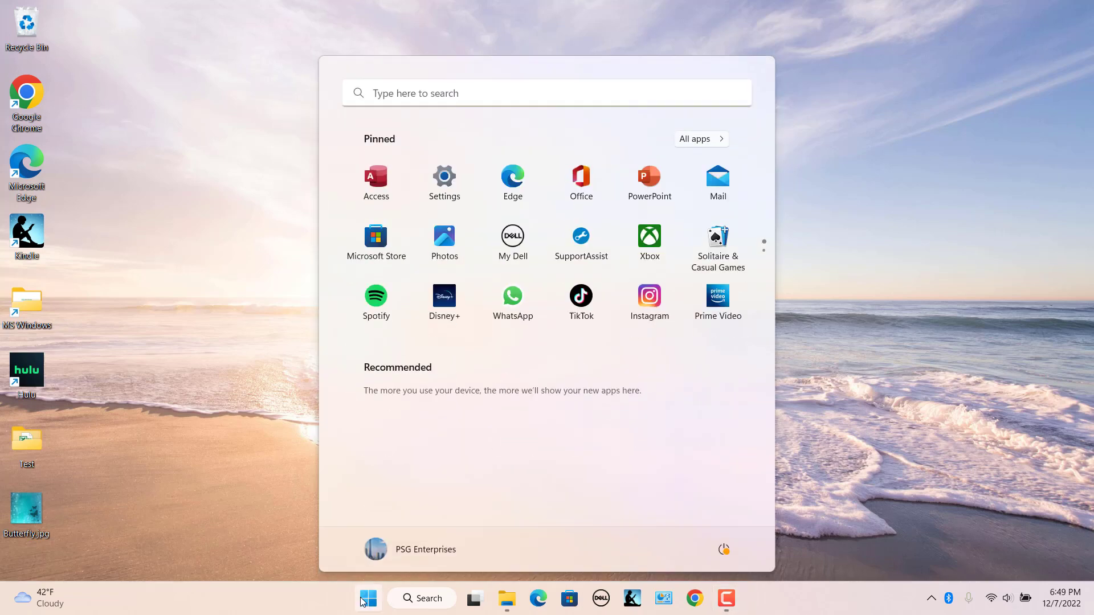
pyautogui.click(368, 599)
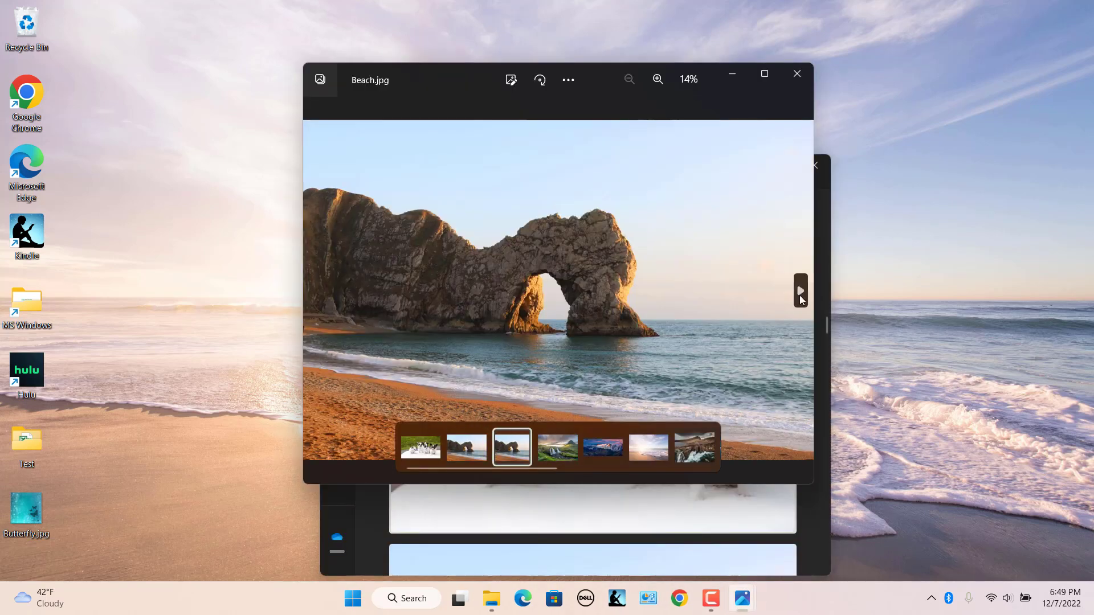
pyautogui.moveTo(962, 376)
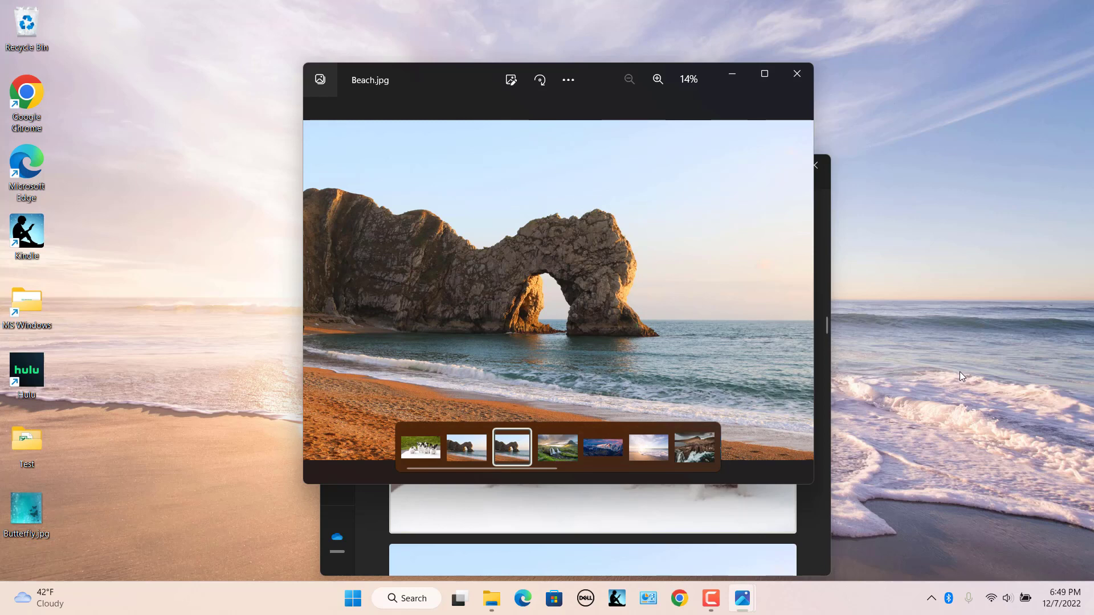
# Select the Waterfall.jpg photo and apply it with Set as > Set as background.
pyautogui.click(557, 448)
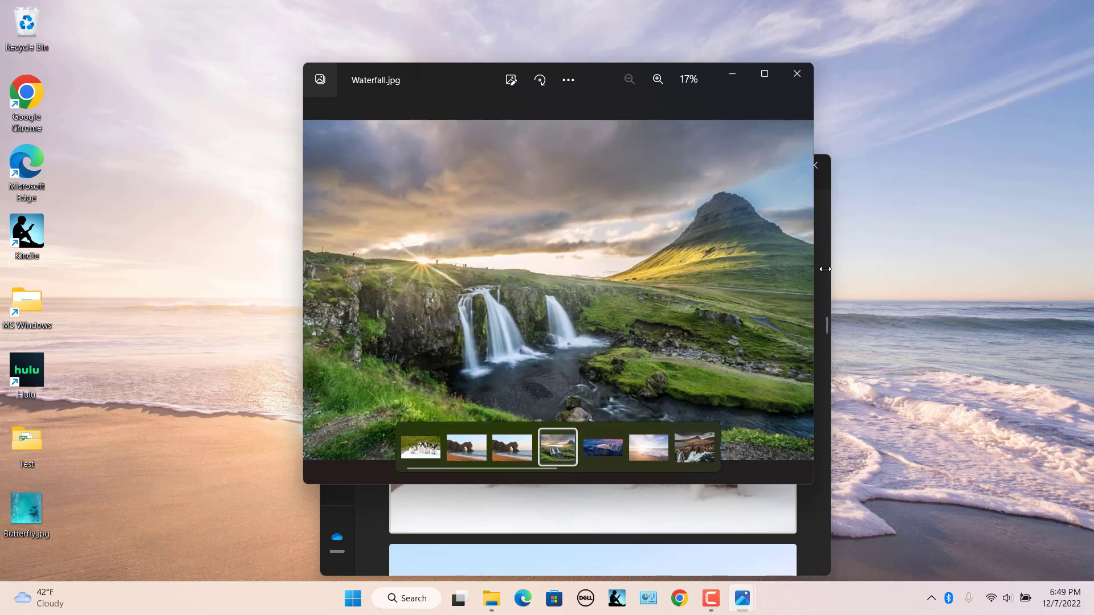
pyautogui.click(568, 79)
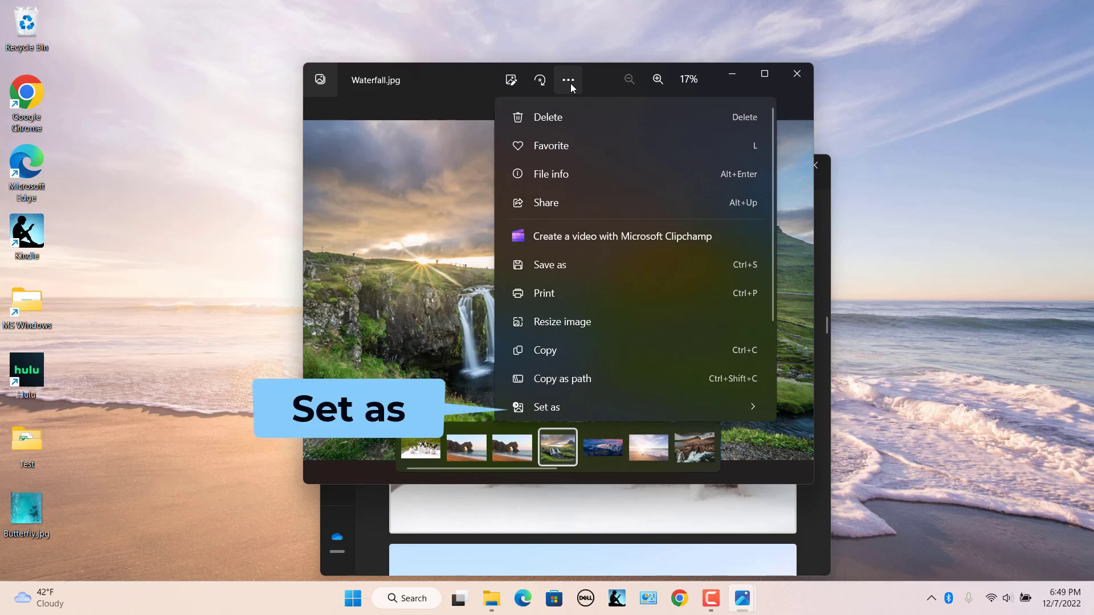
pyautogui.moveTo(590, 380)
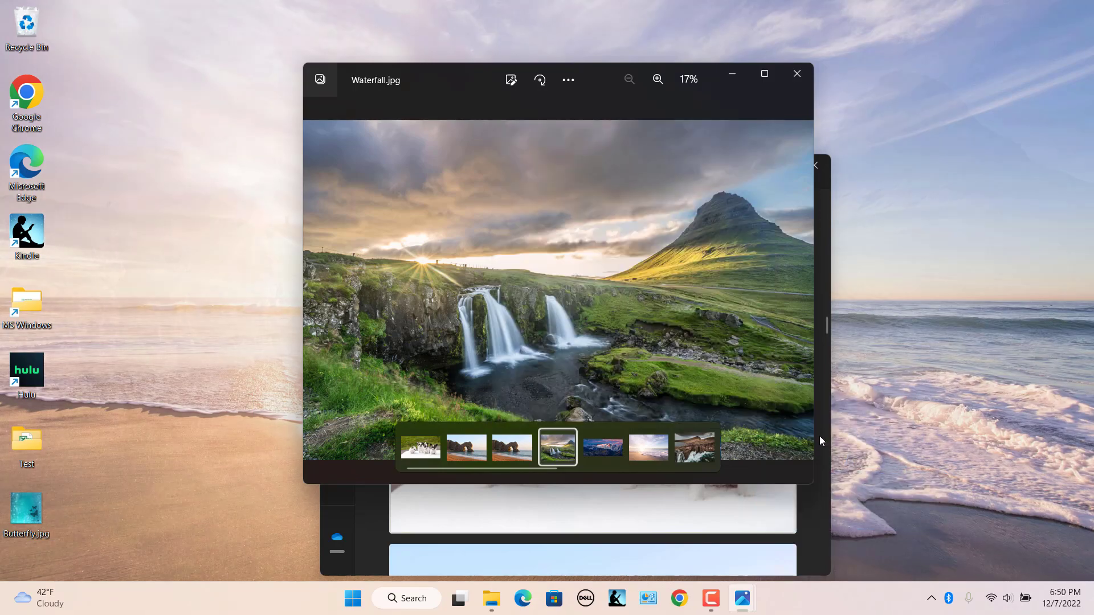
pyautogui.click(797, 73)
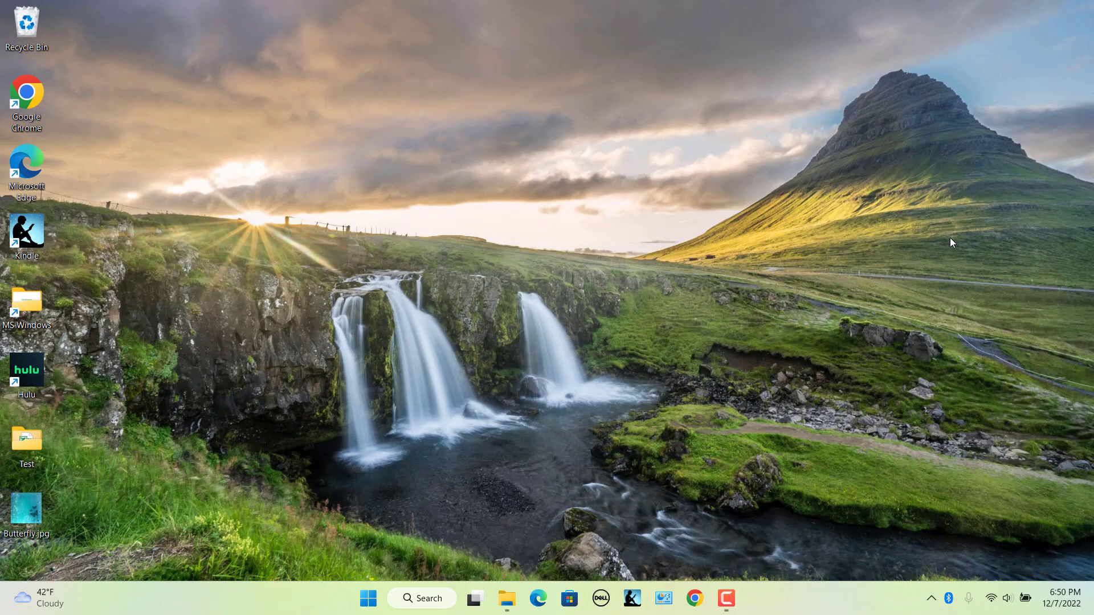